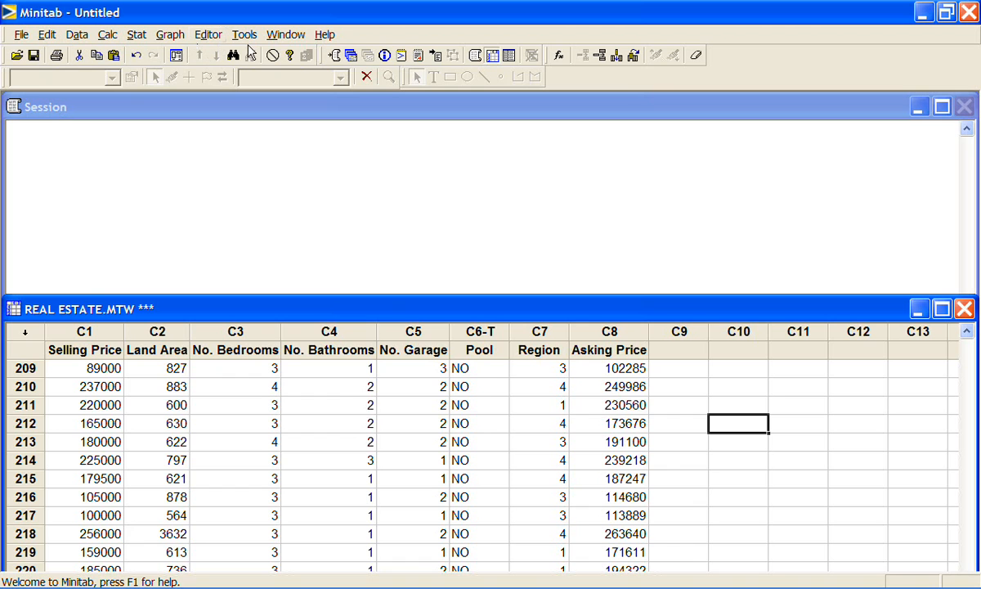
pyautogui.moveTo(248, 41)
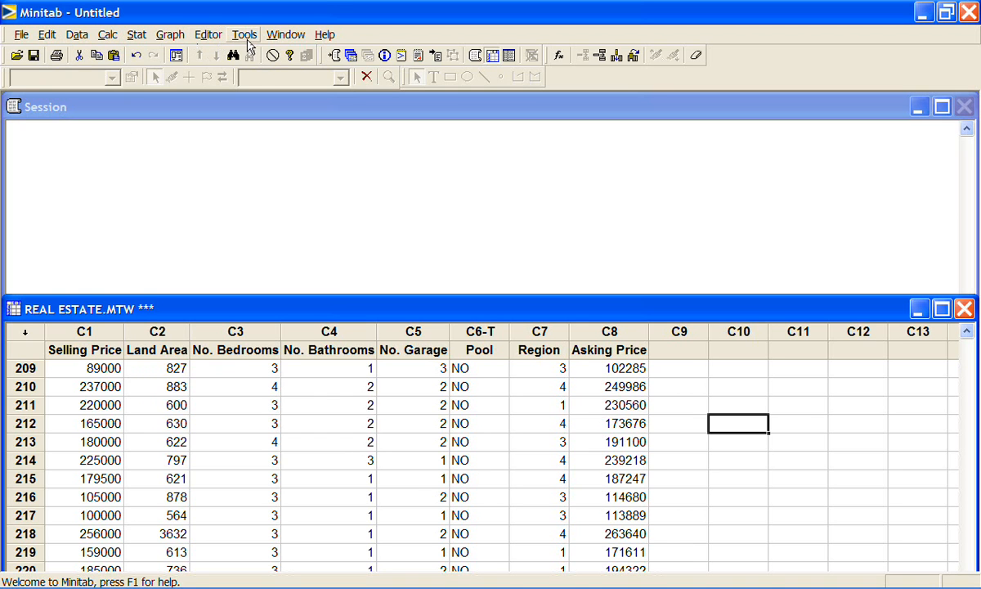
pyautogui.moveTo(258, 72)
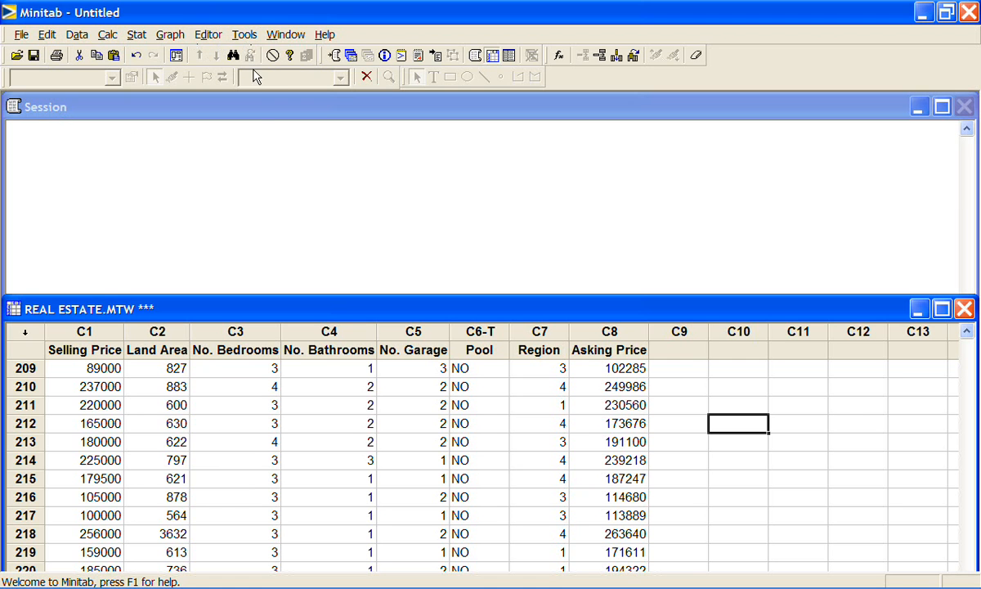
# - Run Display Descriptive Statistics on C7 Region, giving 278 values, mean about 2.6, median 3
pyautogui.click(137, 34)
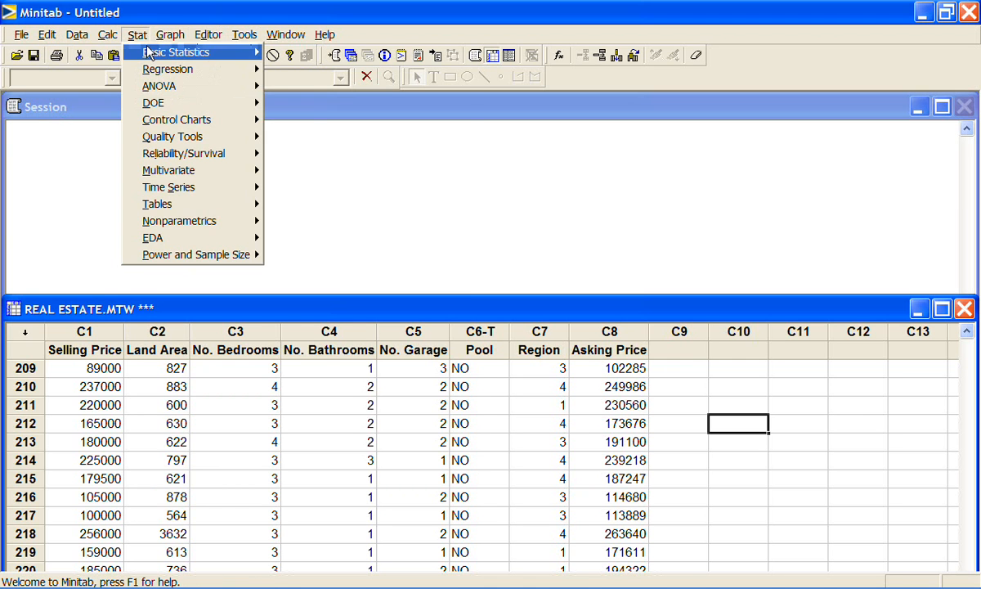
pyautogui.click(173, 50)
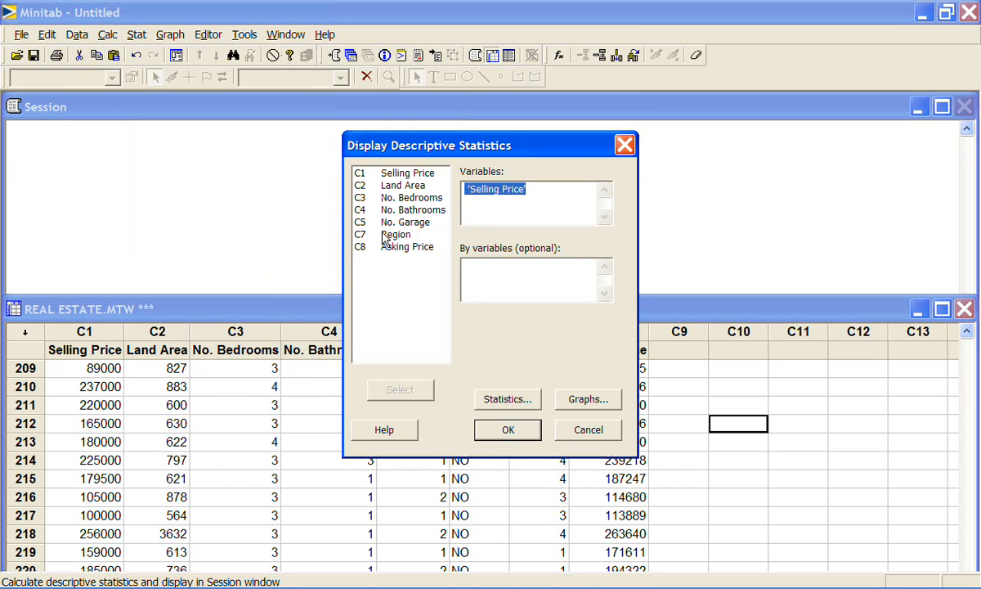
pyautogui.moveTo(391, 229)
pyautogui.write('Region')
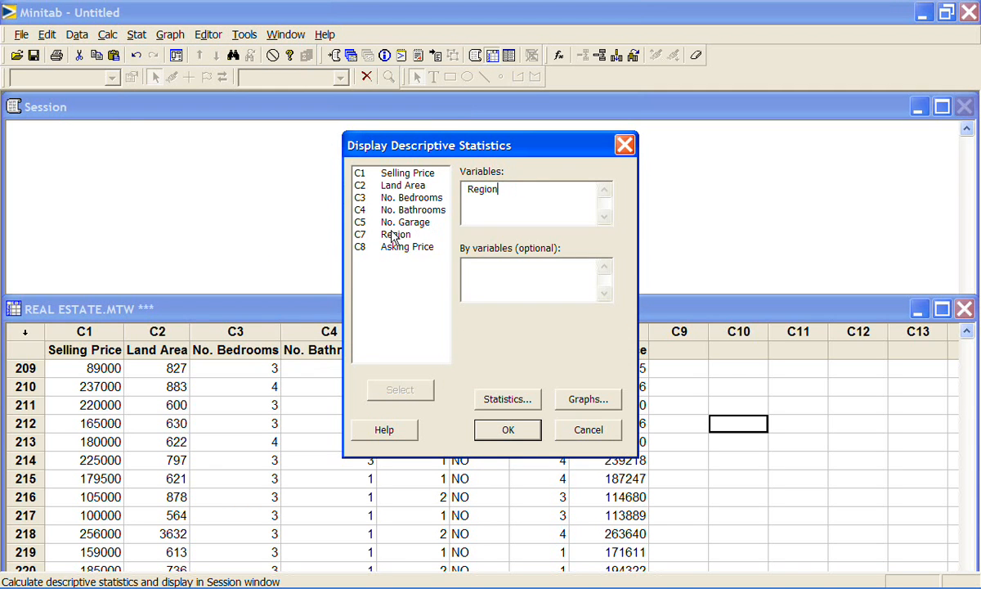
pyautogui.click(507, 428)
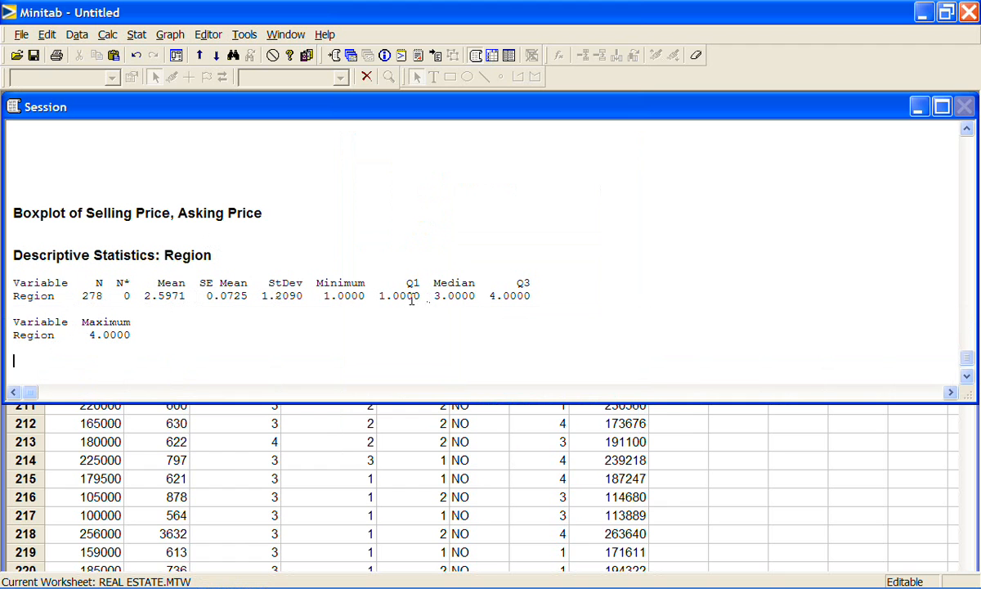
pyautogui.moveTo(206, 323)
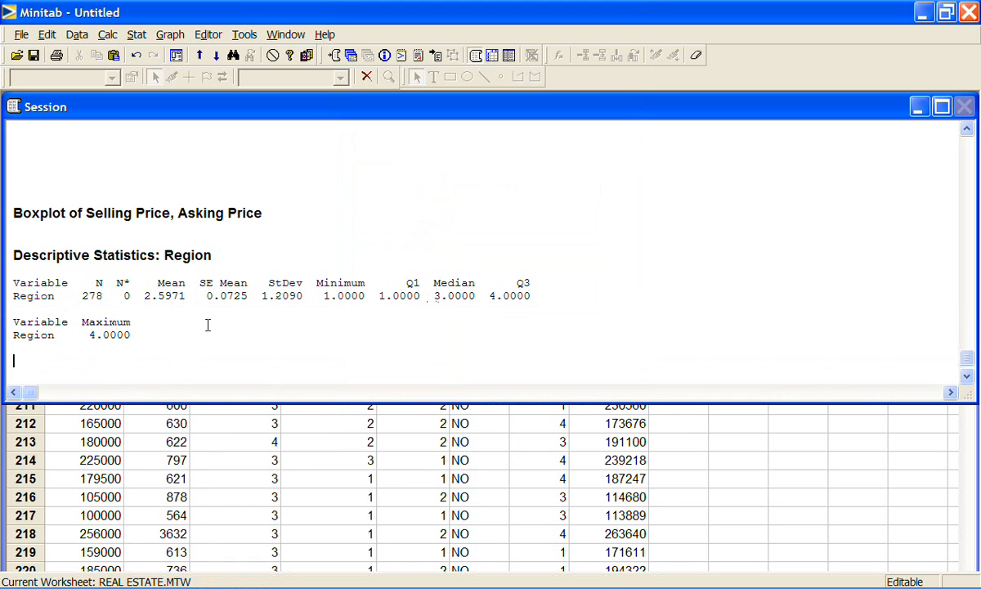
pyautogui.moveTo(118, 300)
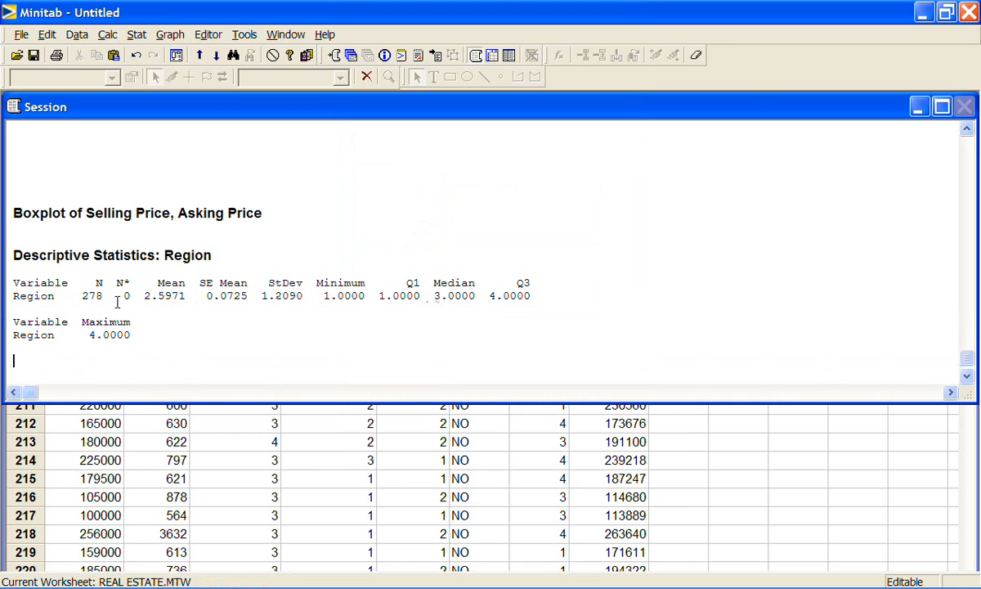
pyautogui.moveTo(149, 296)
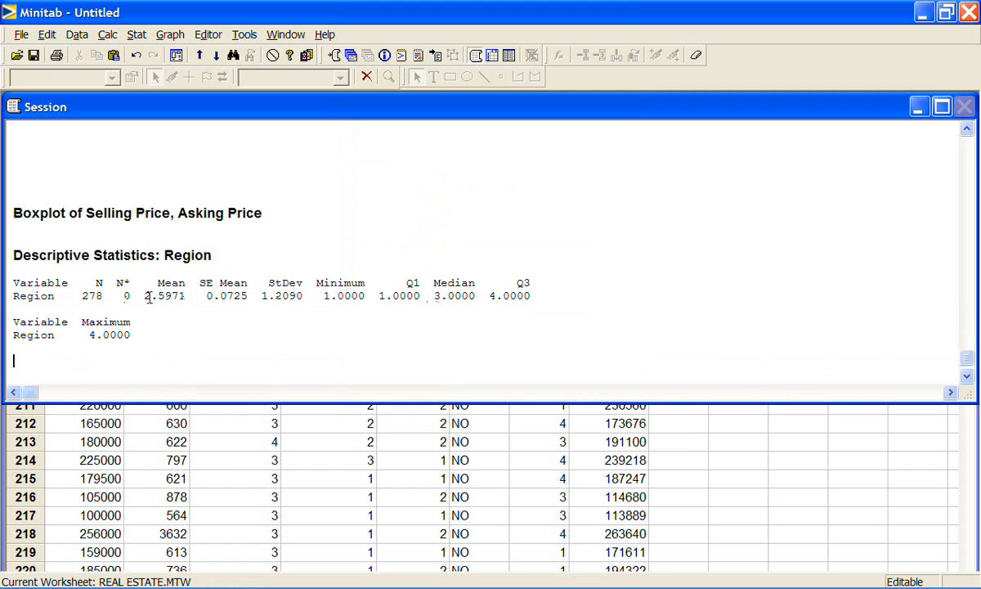
# - Highlight Region's mean 2.5971 and median 3.0000 in the session output
pyautogui.doubleClick(157, 295)
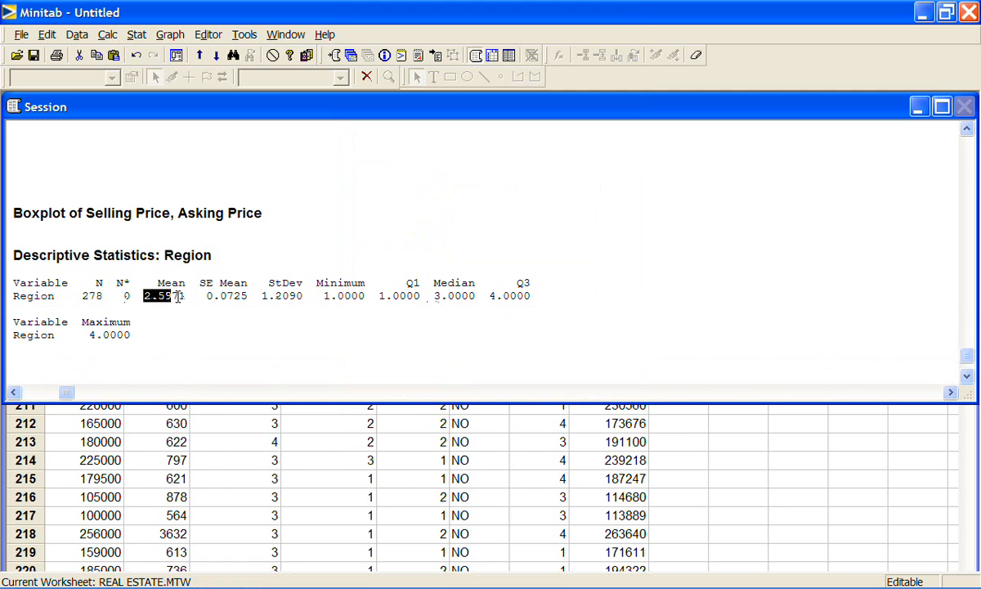
pyautogui.moveTo(434, 294)
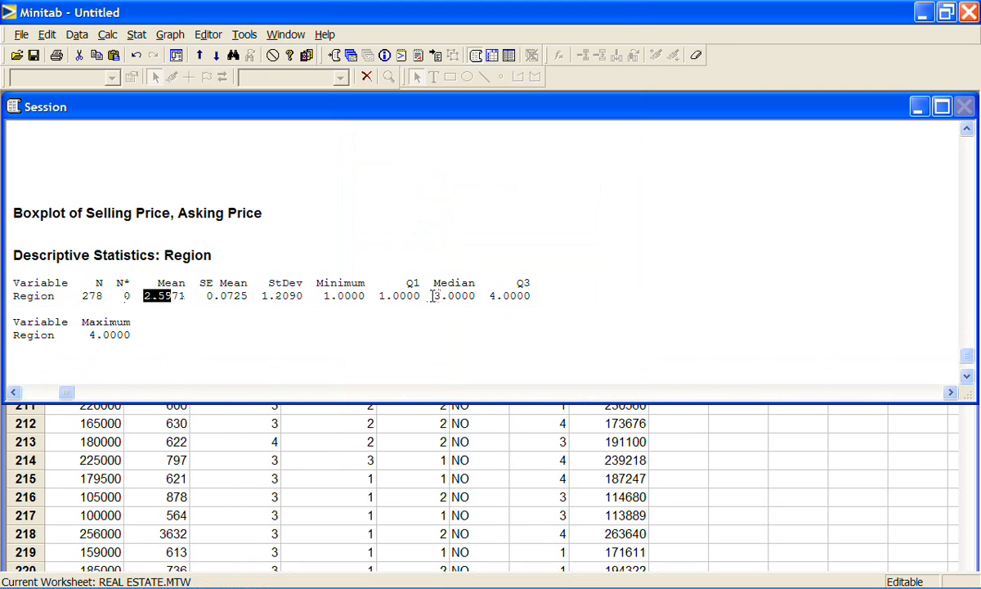
pyautogui.click(451, 294)
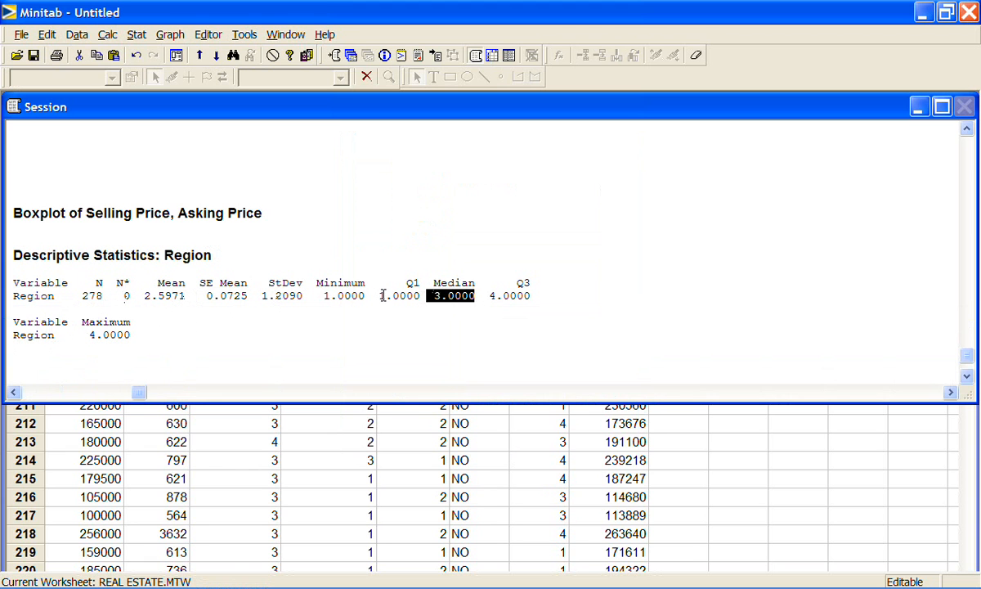
pyautogui.moveTo(550, 433)
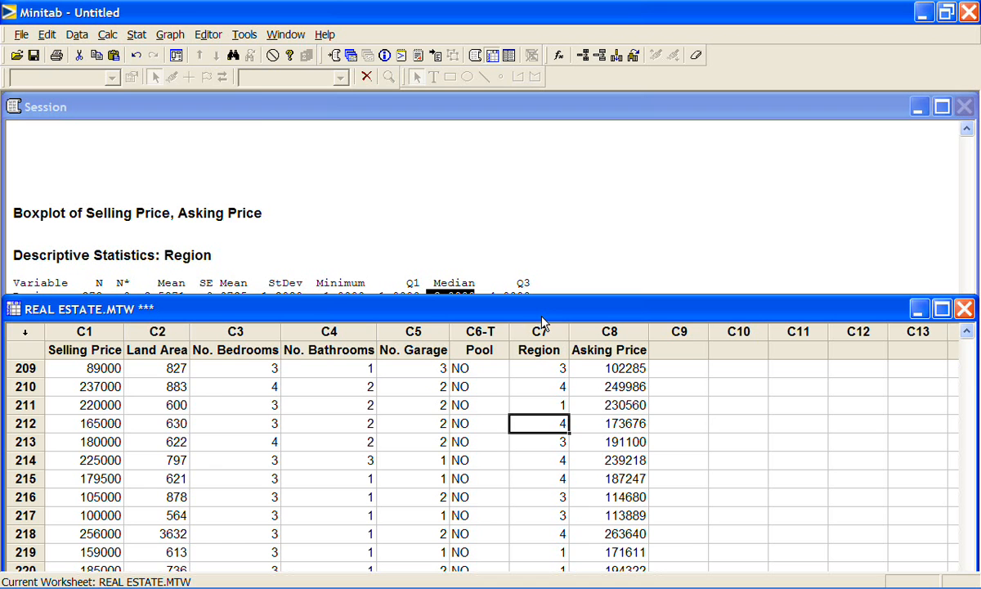
# - Tally Region with counts and percents: 73, 62, 47, 96, totaling 278
pyautogui.click(138, 34)
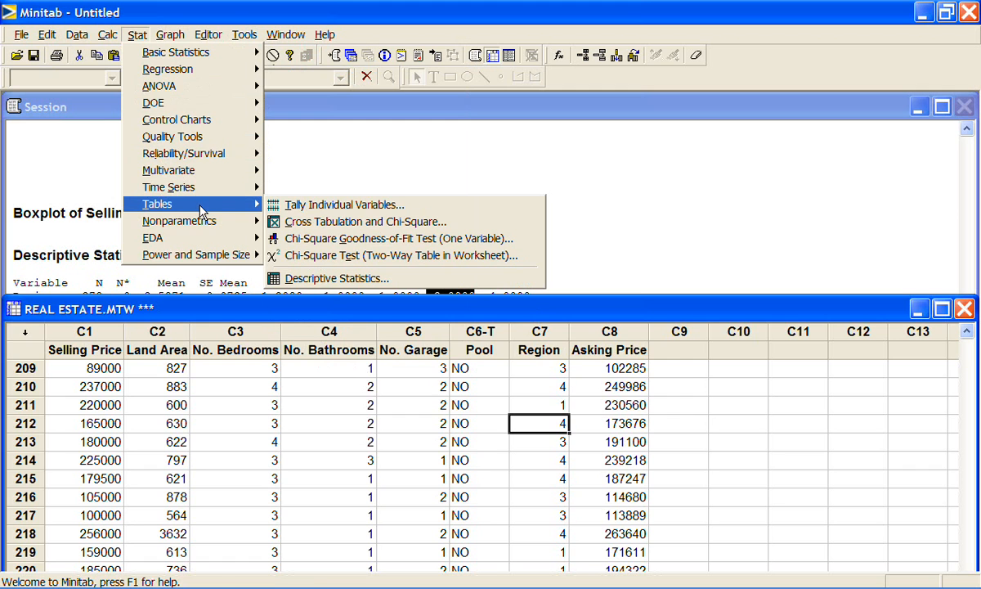
pyautogui.click(344, 205)
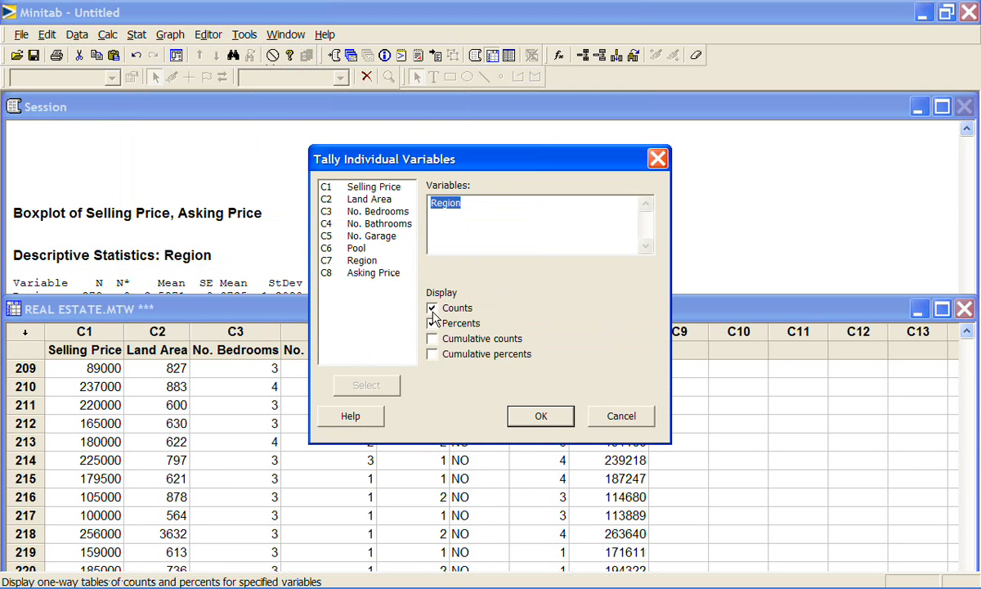
pyautogui.click(540, 416)
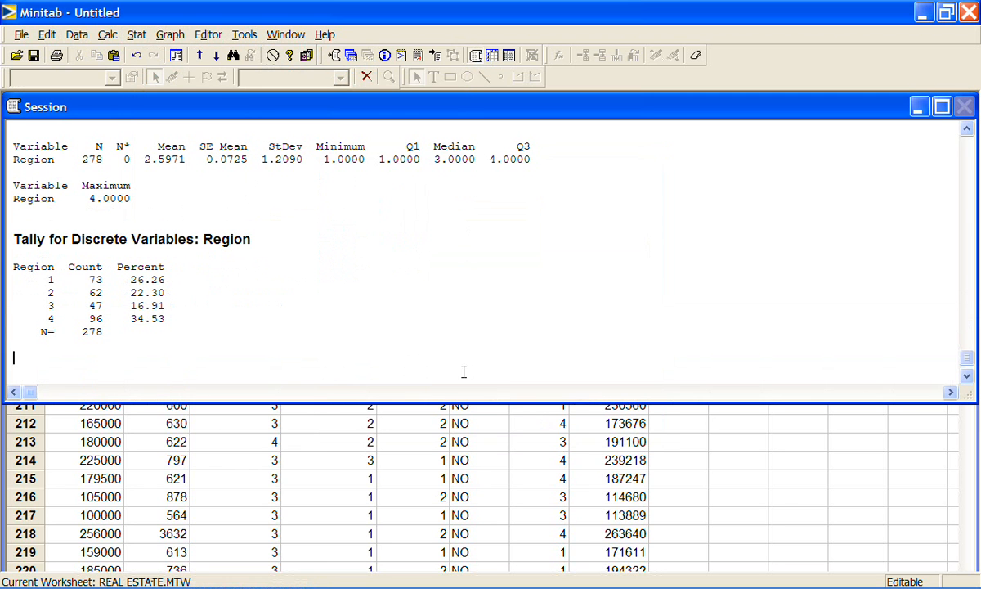
pyautogui.moveTo(523, 399)
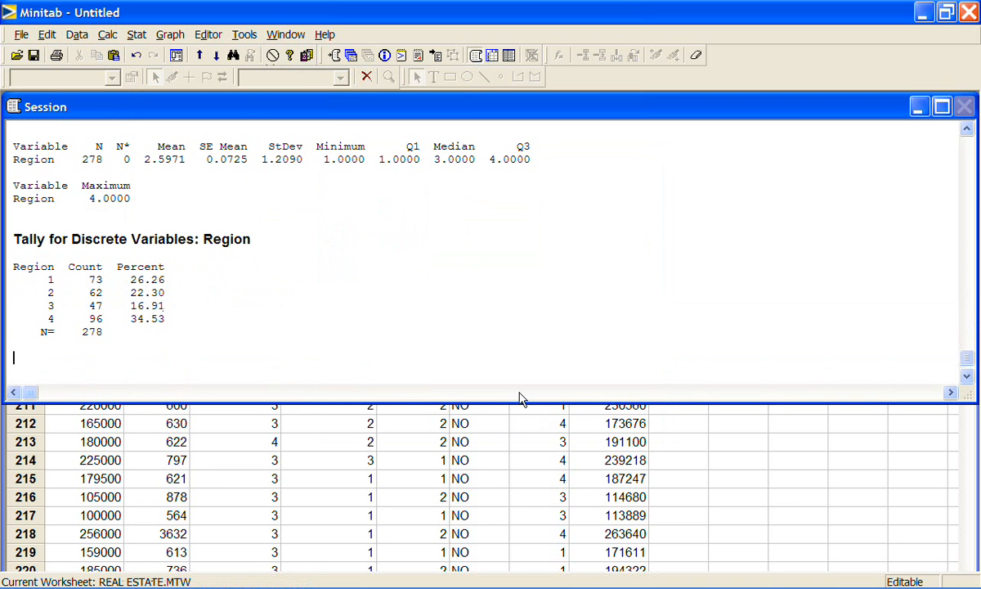
pyautogui.moveTo(620, 417)
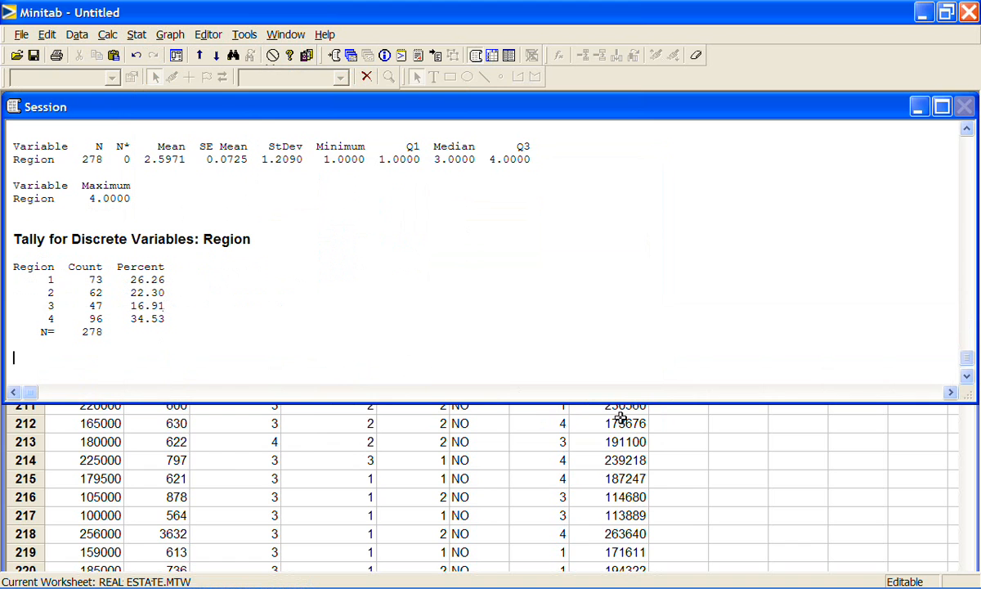
pyautogui.moveTo(696, 438)
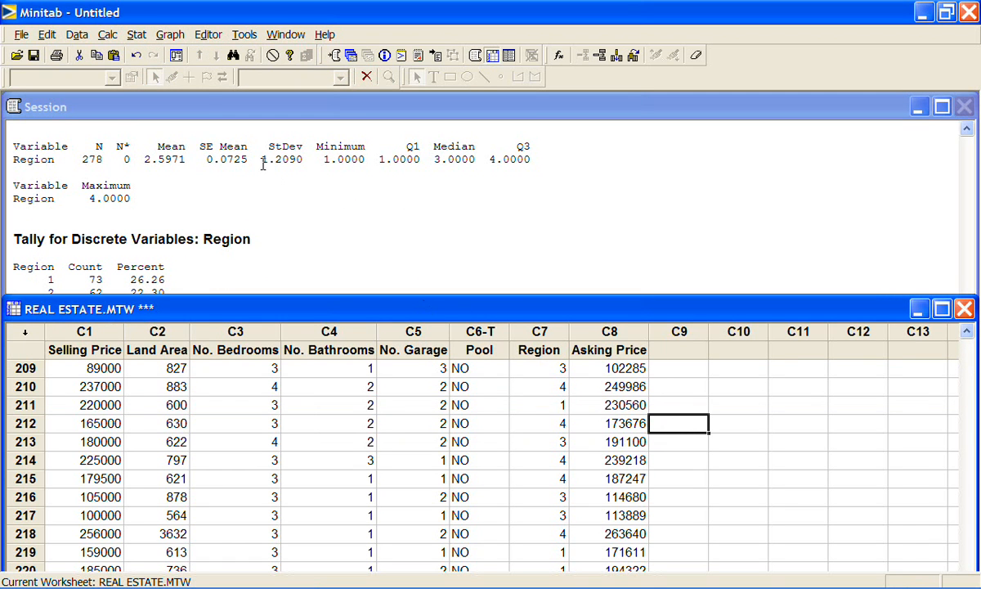
# - Start a Multiple Y's Simple boxplot with Selling Price and Asking Price as graph variables
pyautogui.click(168, 34)
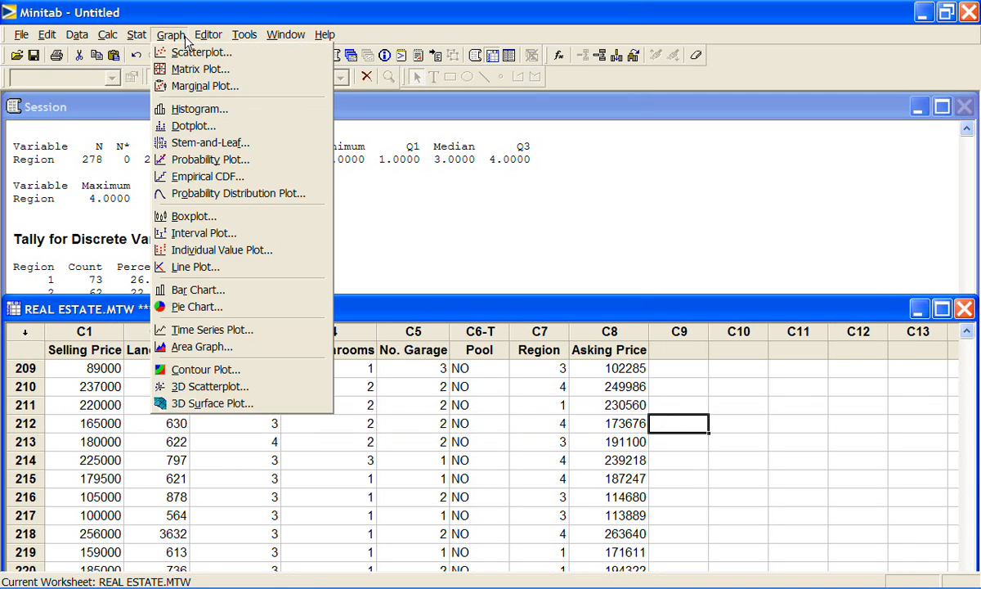
pyautogui.click(193, 216)
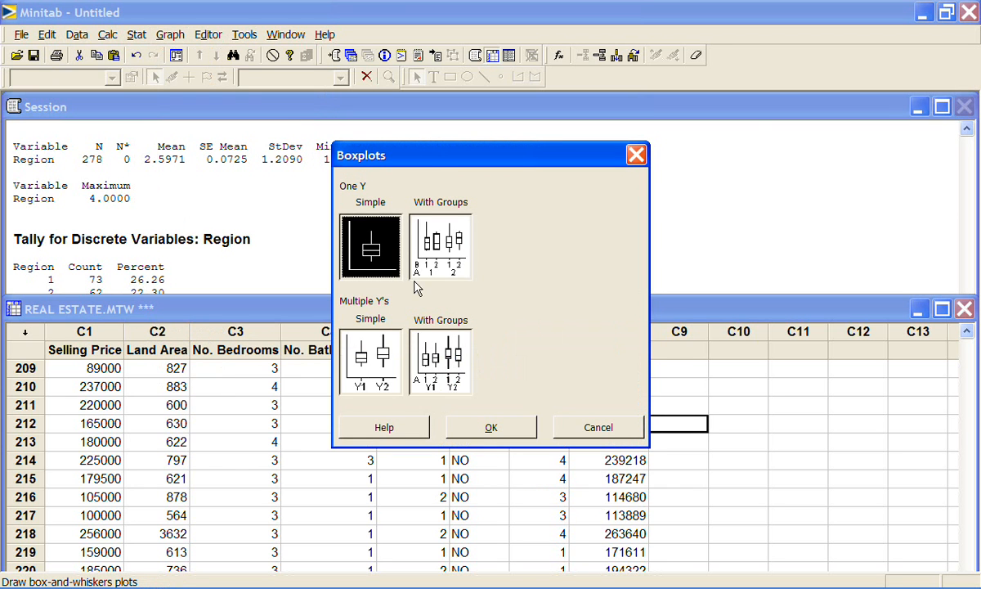
pyautogui.moveTo(393, 272)
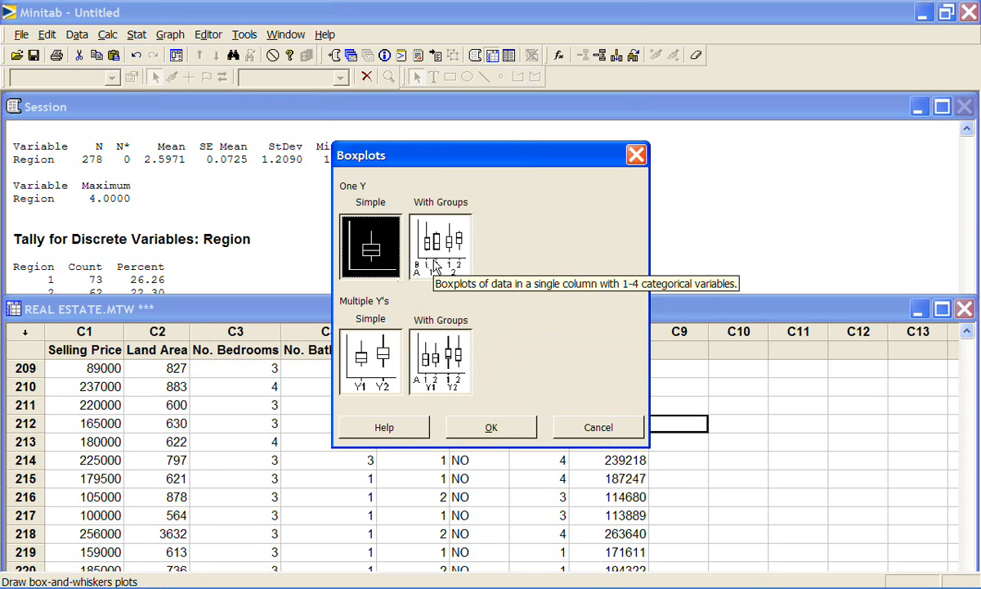
pyautogui.moveTo(383, 361)
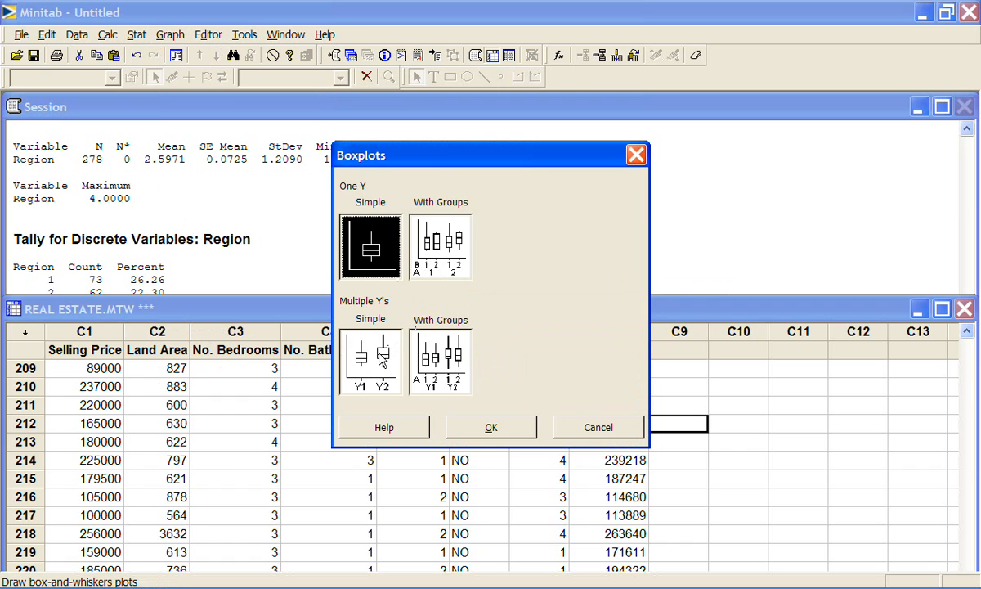
pyautogui.click(370, 359)
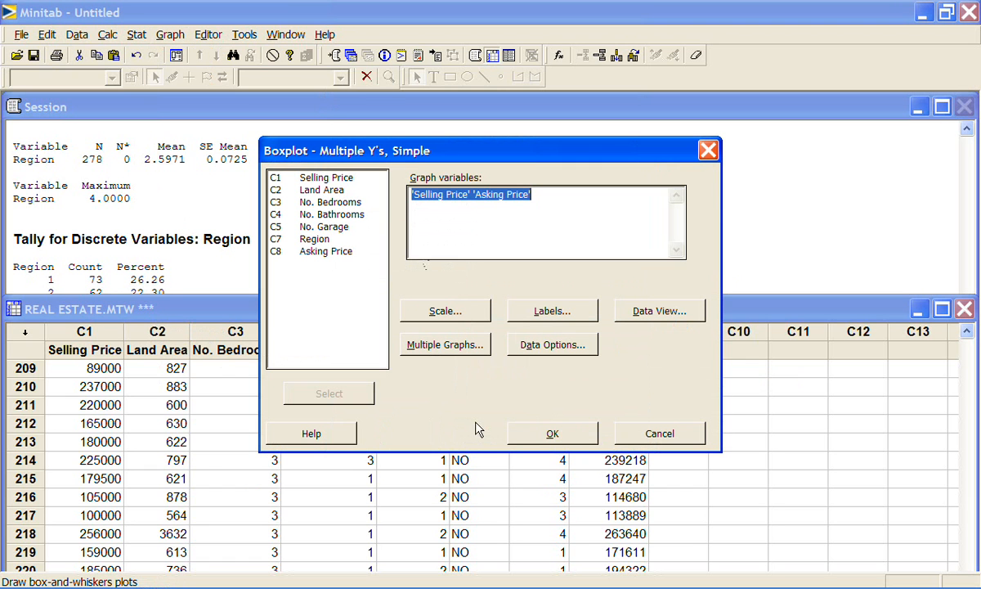
# - Swap Asking Price for Land Area and draw the Selling Price vs Land Area boxplot
pyautogui.click(485, 193)
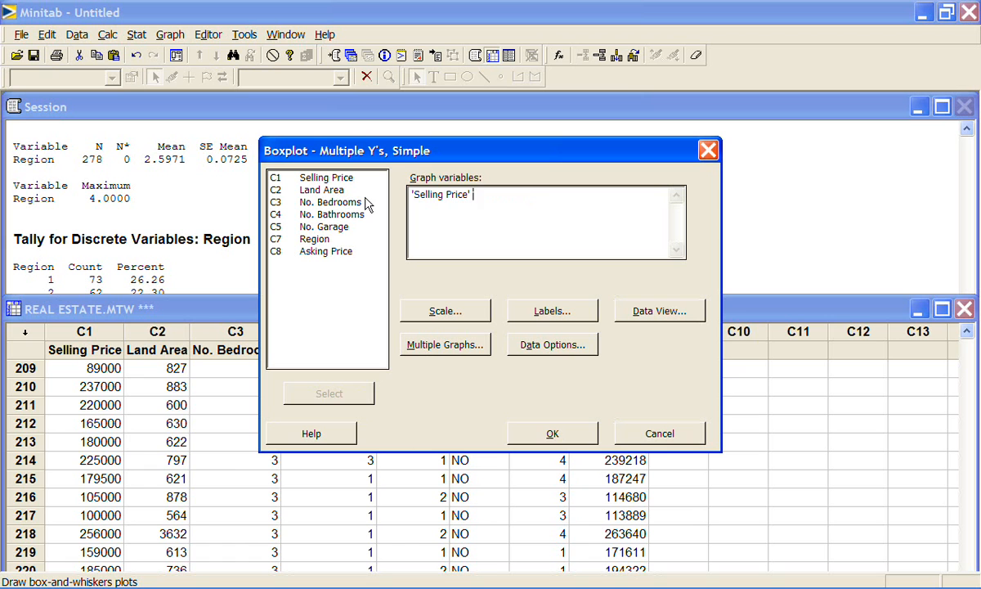
pyautogui.moveTo(340, 179)
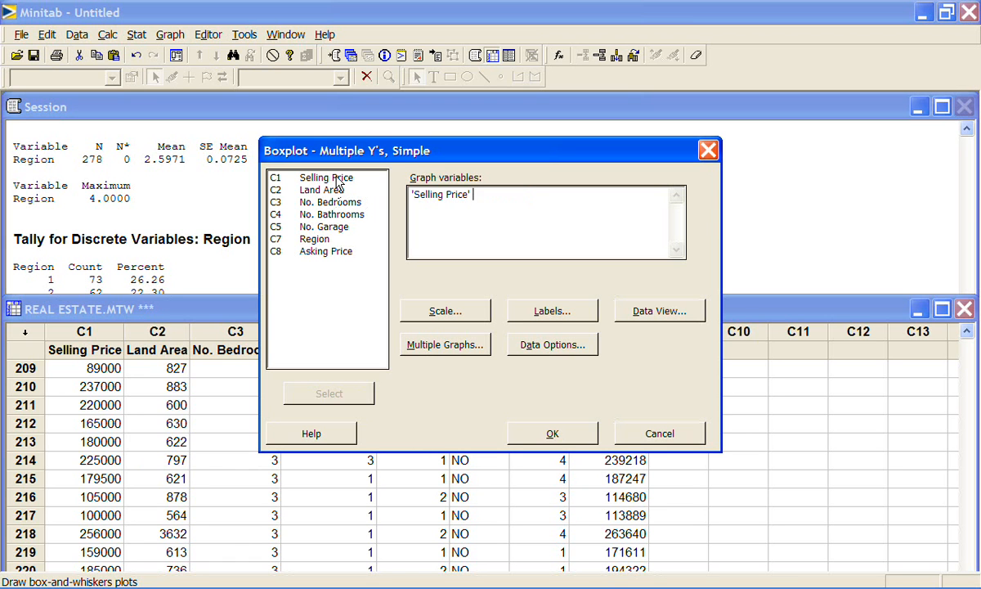
pyautogui.doubleClick(320, 189)
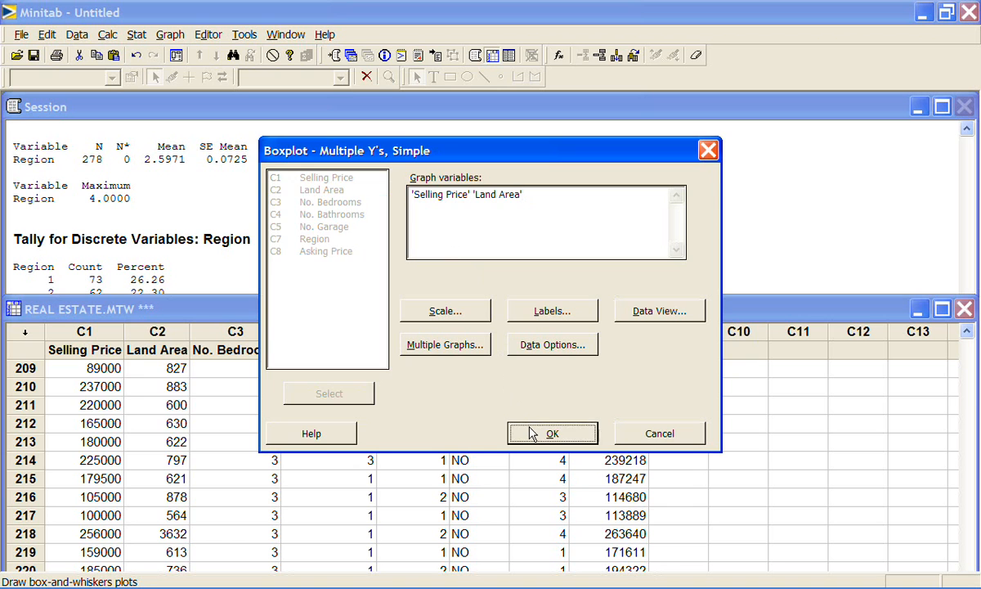
pyautogui.click(552, 432)
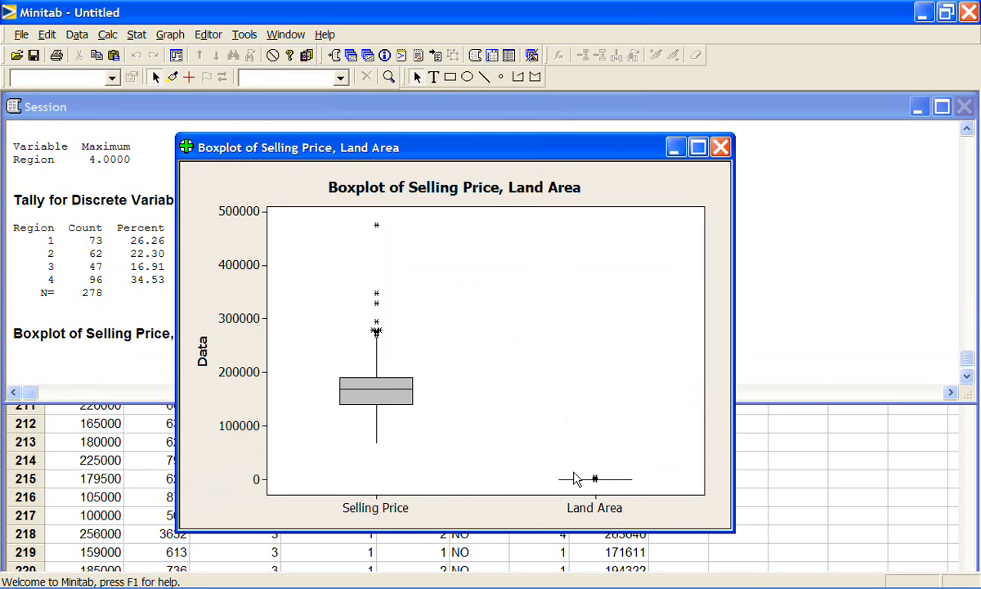
pyautogui.moveTo(595, 478)
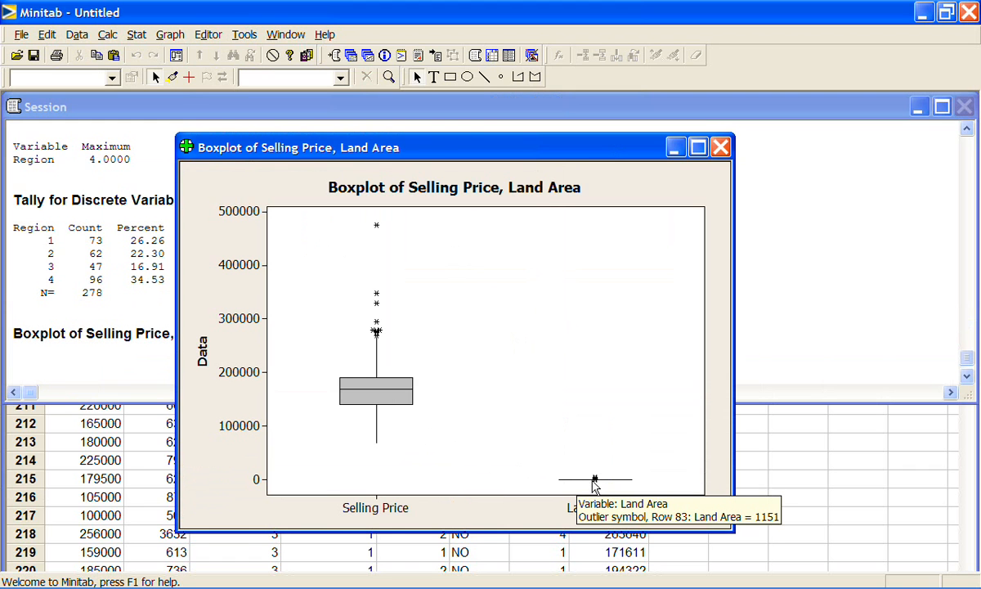
pyautogui.moveTo(615, 488)
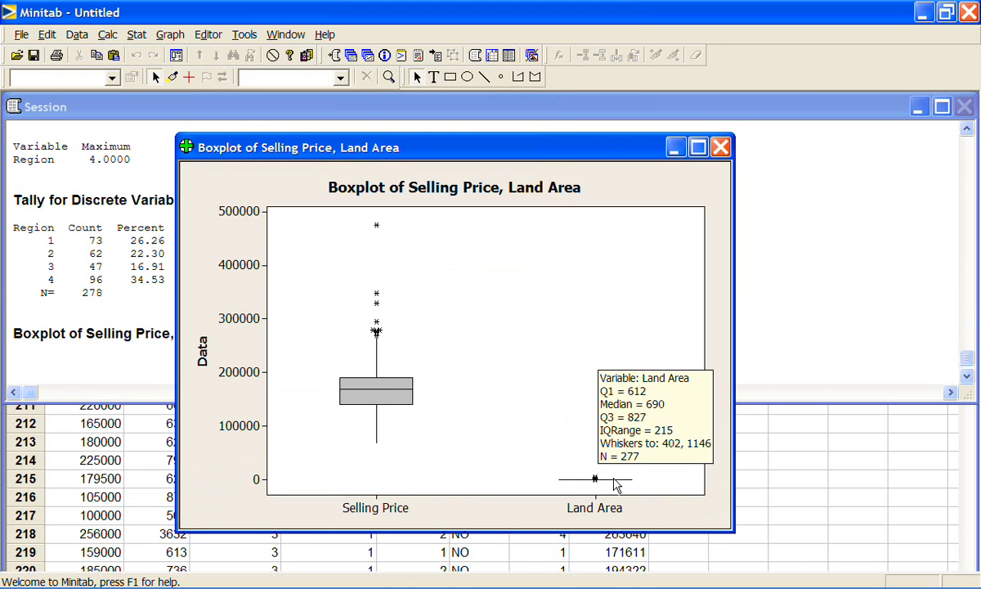
pyautogui.moveTo(374, 398)
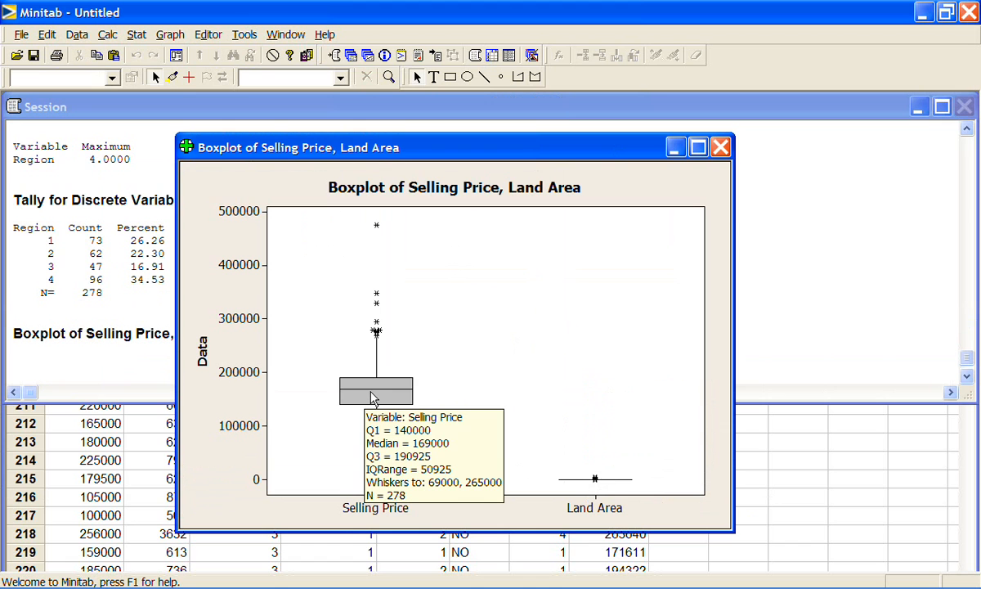
pyautogui.moveTo(562, 456)
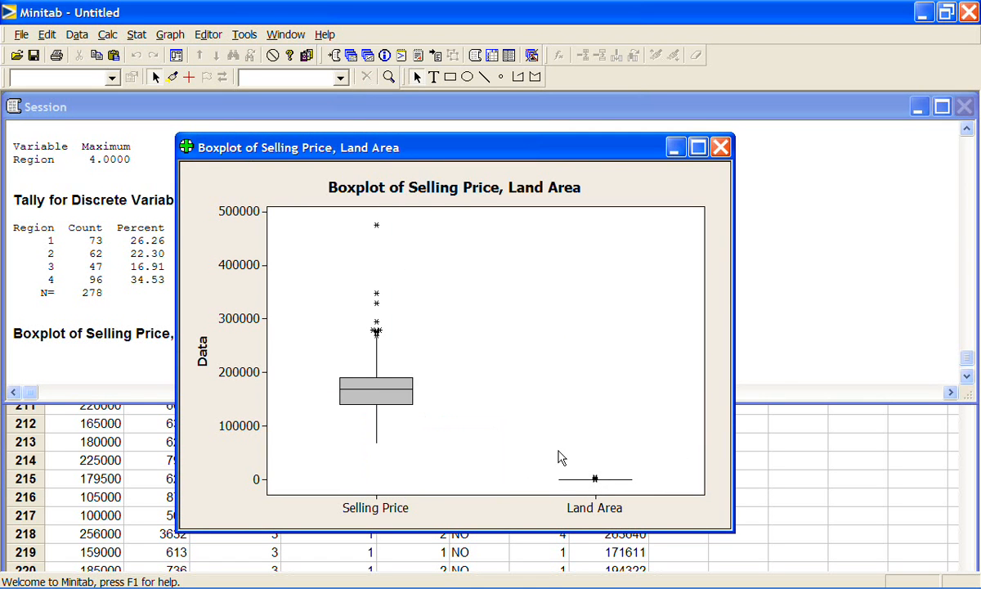
pyautogui.moveTo(615, 458)
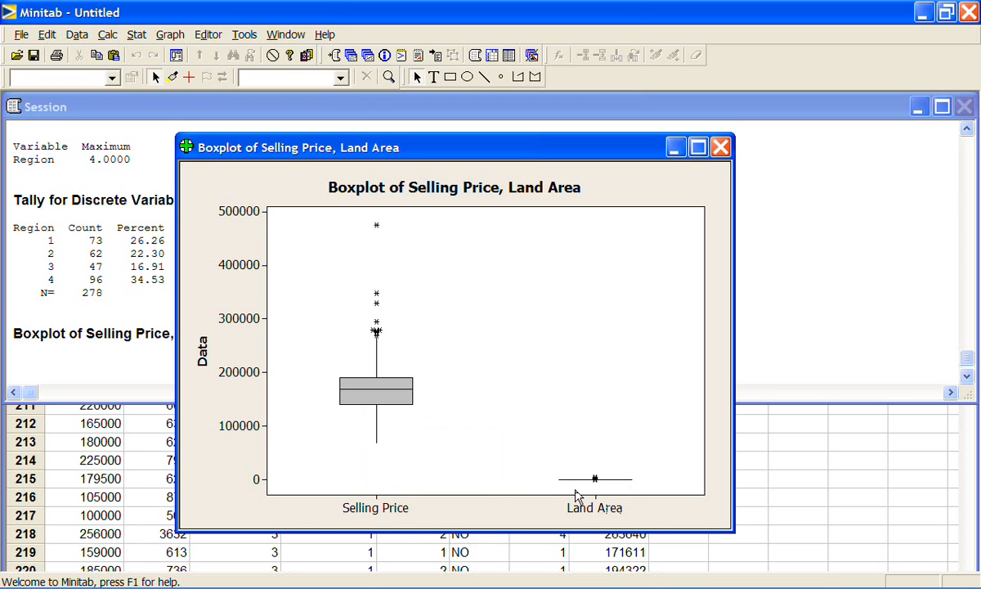
pyautogui.moveTo(376, 391)
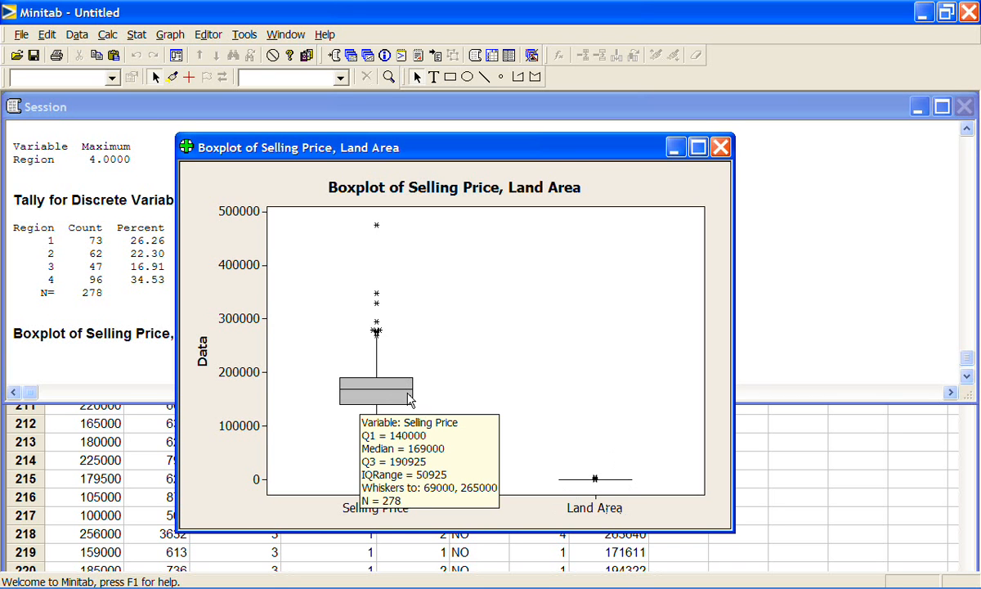
pyautogui.moveTo(448, 399)
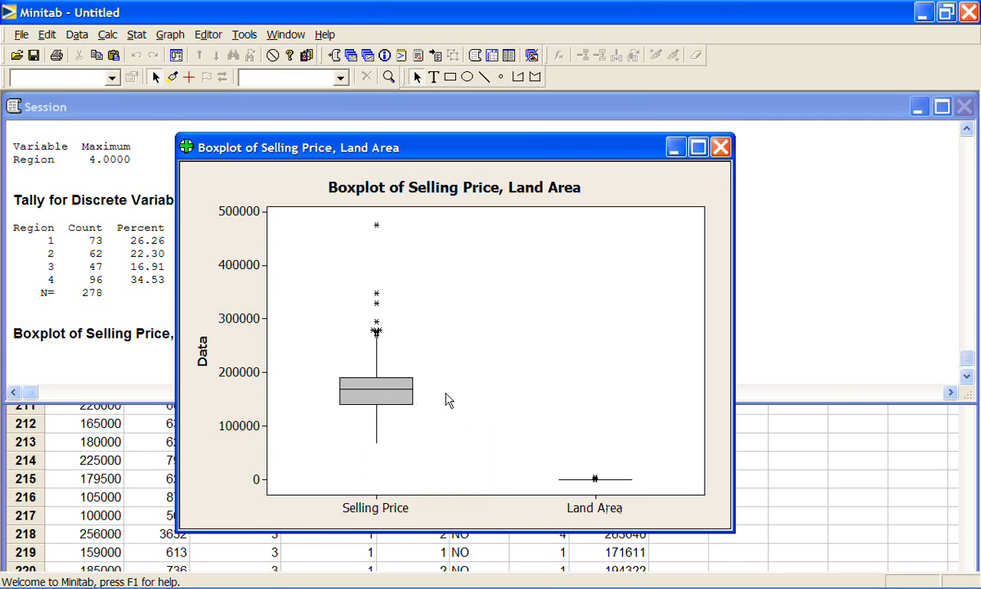
pyautogui.moveTo(667, 344)
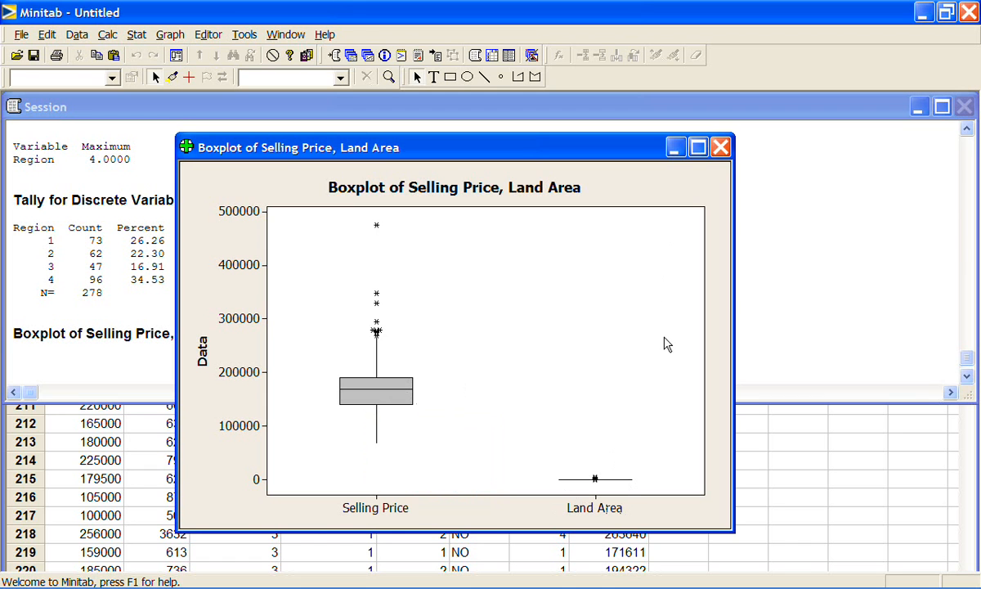
pyautogui.moveTo(709, 206)
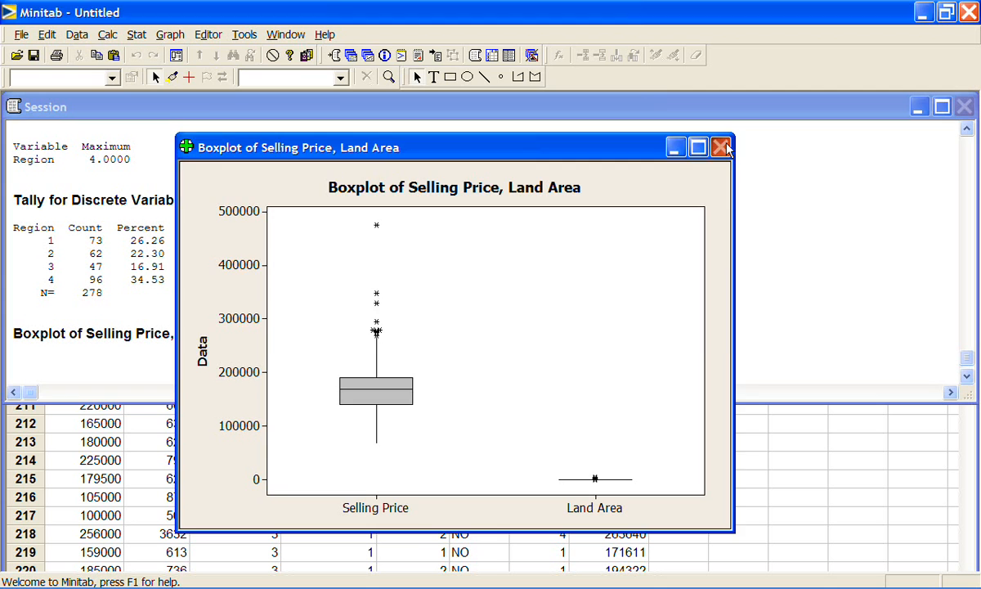
# - Close the Land Area graph and draw a simple boxplot of Selling Price and Asking Price
pyautogui.click(721, 147)
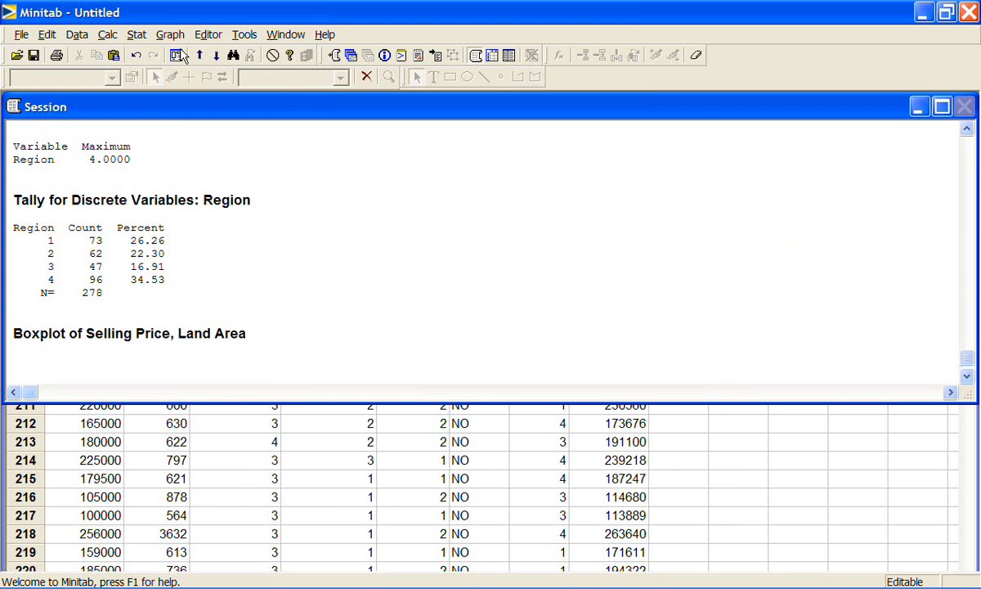
pyautogui.click(170, 34)
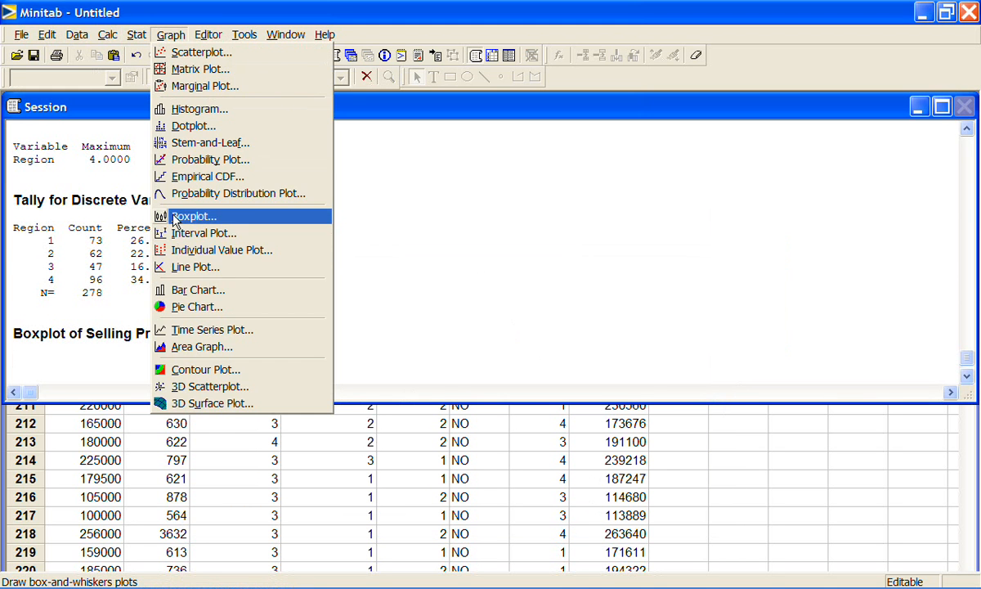
pyautogui.click(193, 216)
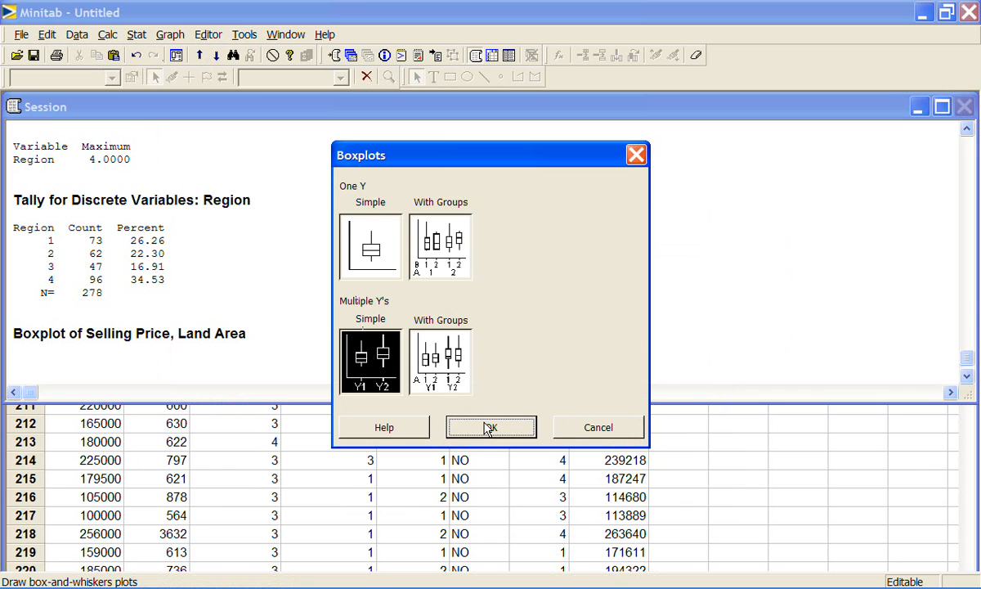
pyautogui.click(490, 426)
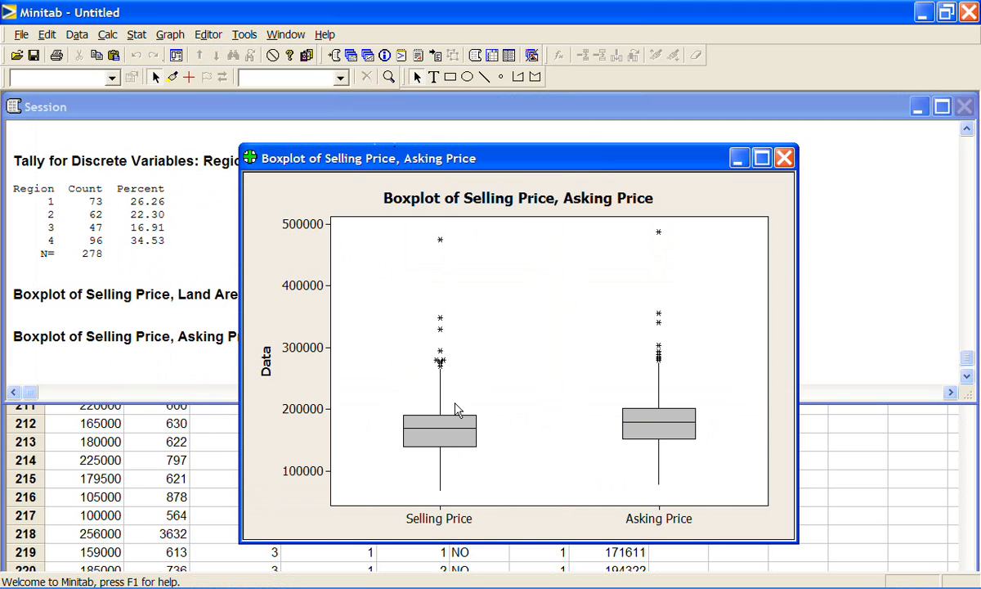
pyautogui.moveTo(664, 448)
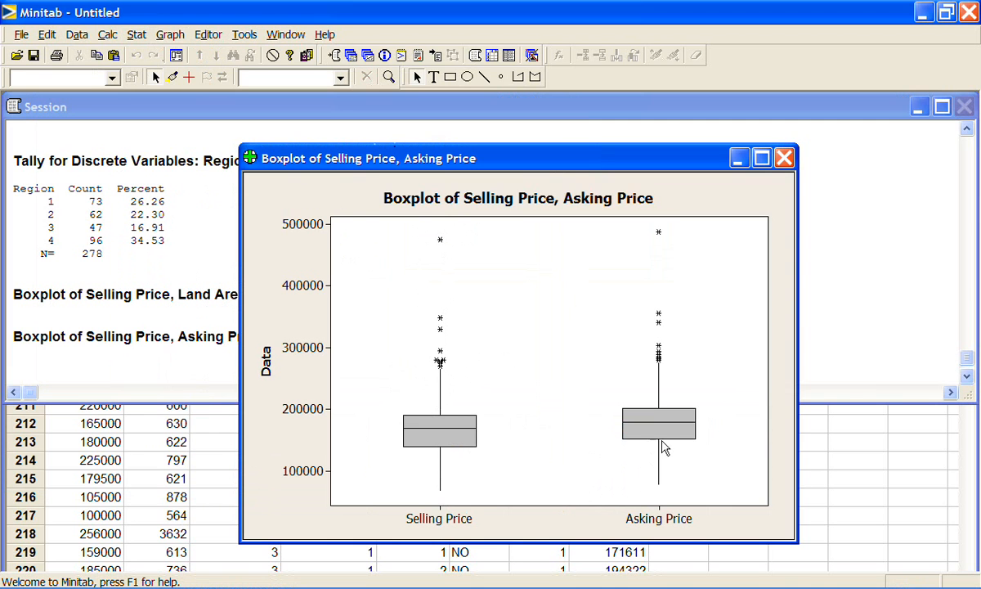
pyautogui.moveTo(432, 423)
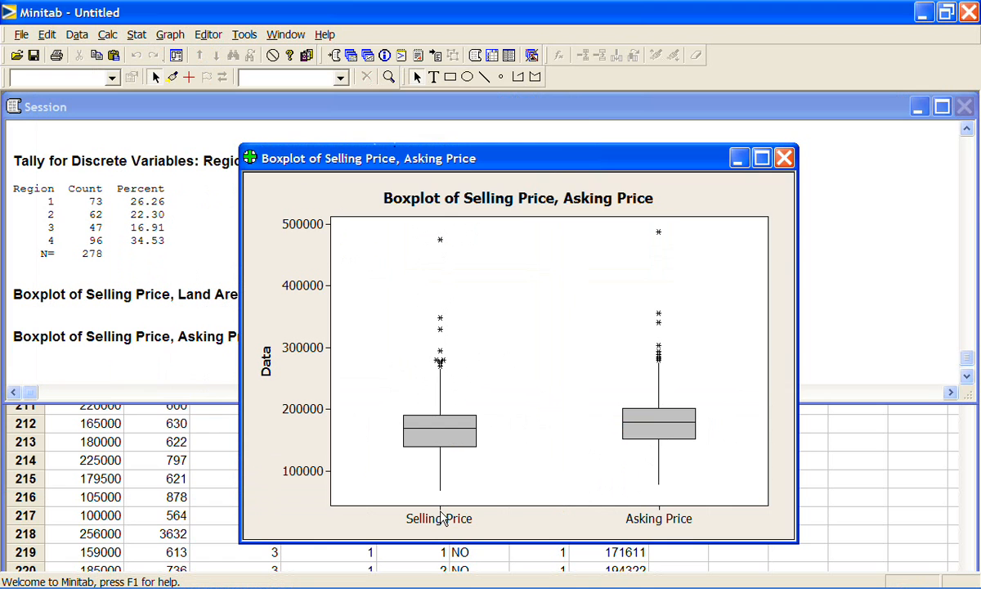
pyautogui.moveTo(438, 517)
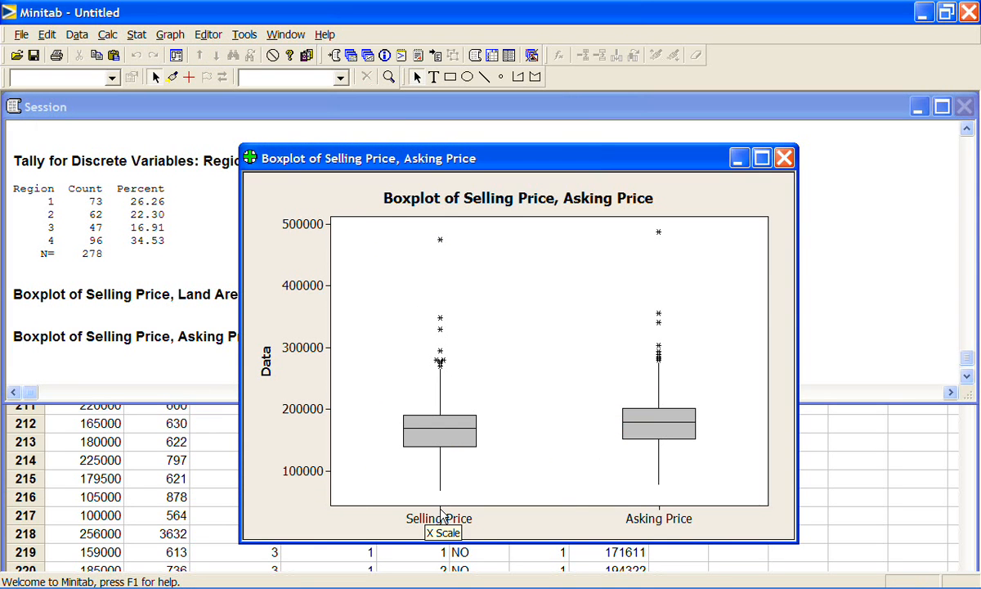
pyautogui.moveTo(561, 494)
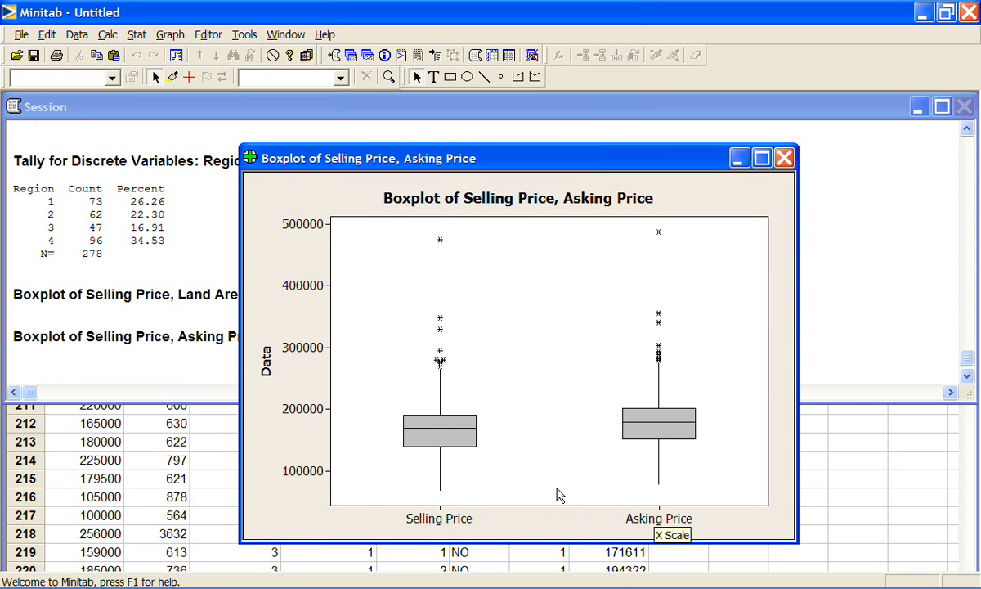
pyautogui.moveTo(393, 468)
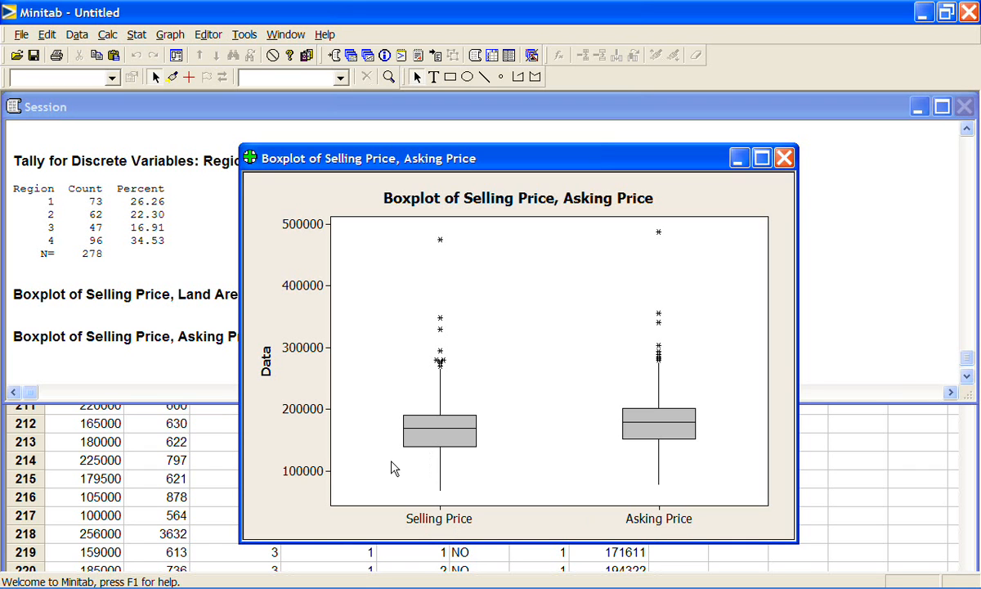
pyautogui.moveTo(471, 409)
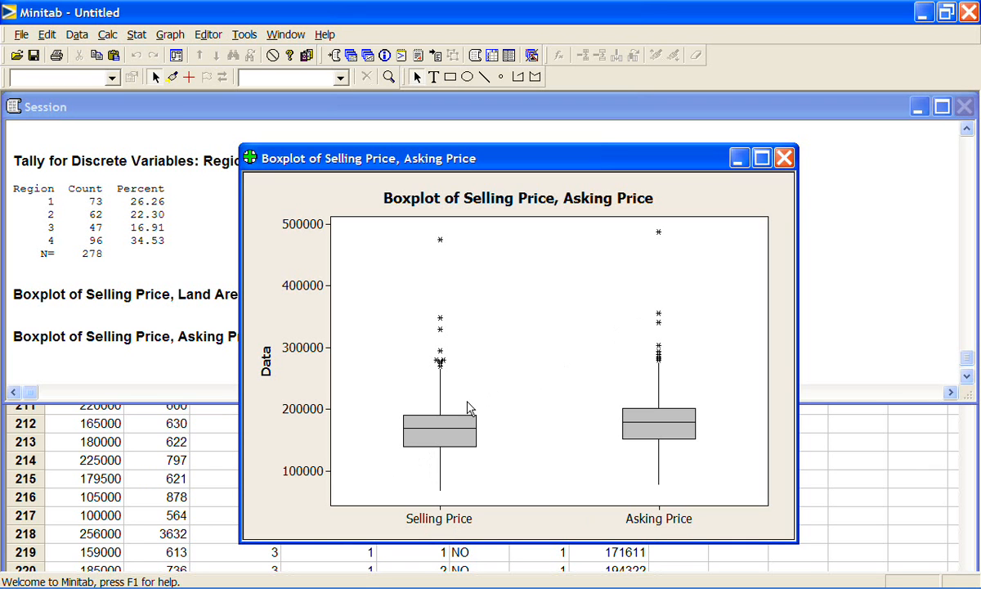
pyautogui.moveTo(644, 451)
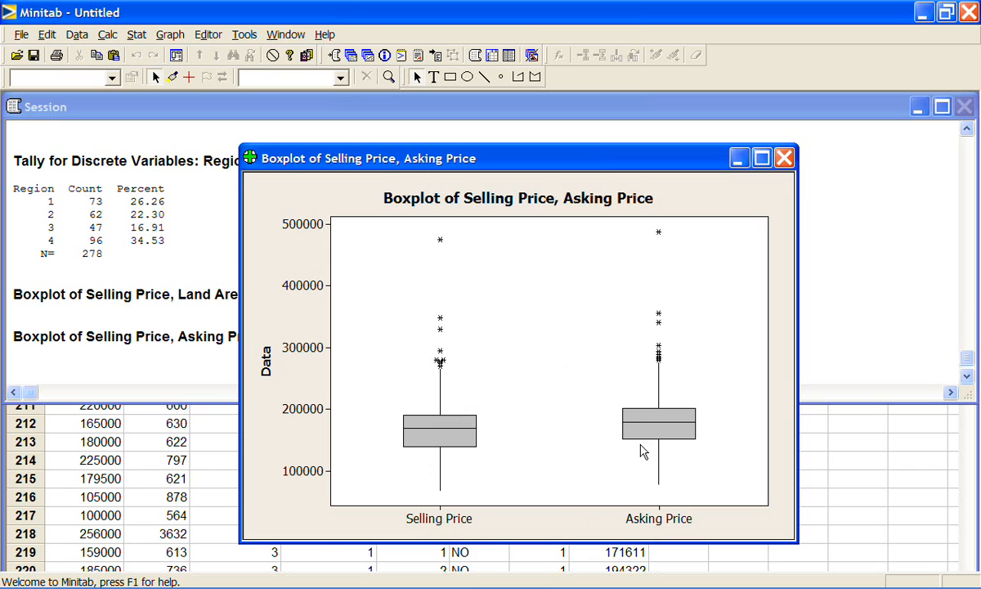
pyautogui.moveTo(609, 442)
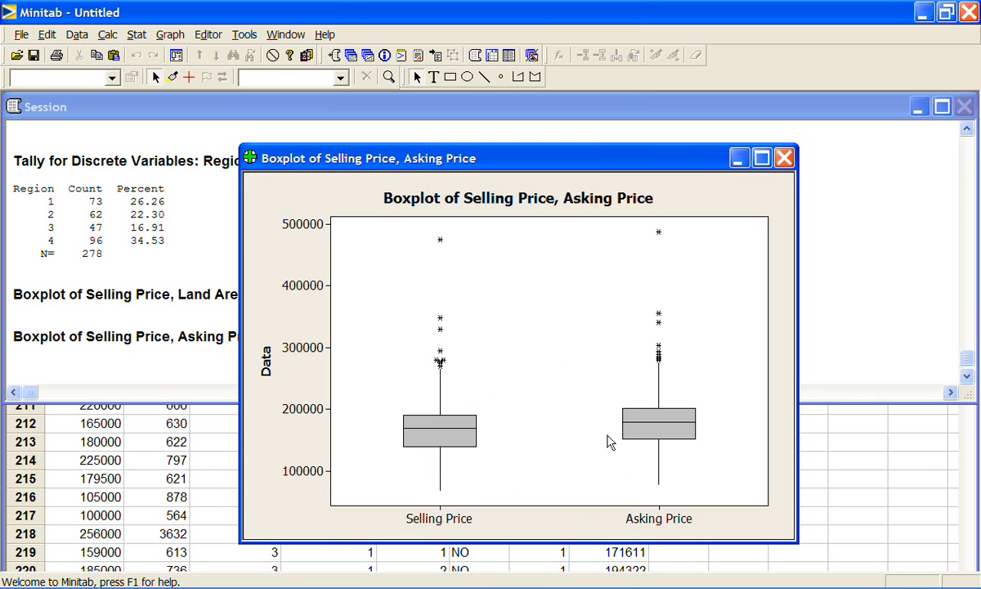
pyautogui.moveTo(642, 452)
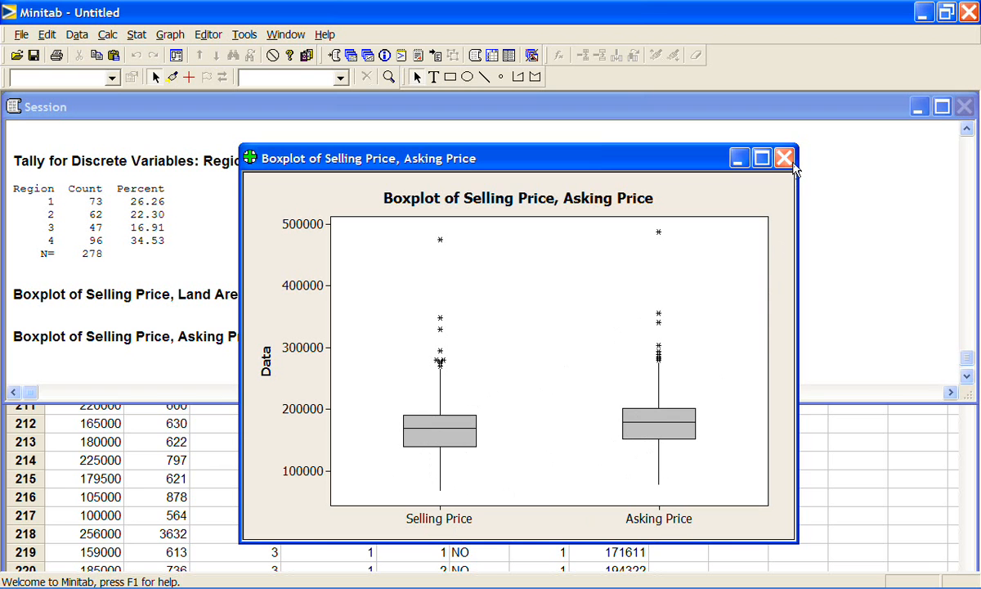
# - Discard the Selling Price and Asking Price graph without saving it
pyautogui.click(785, 157)
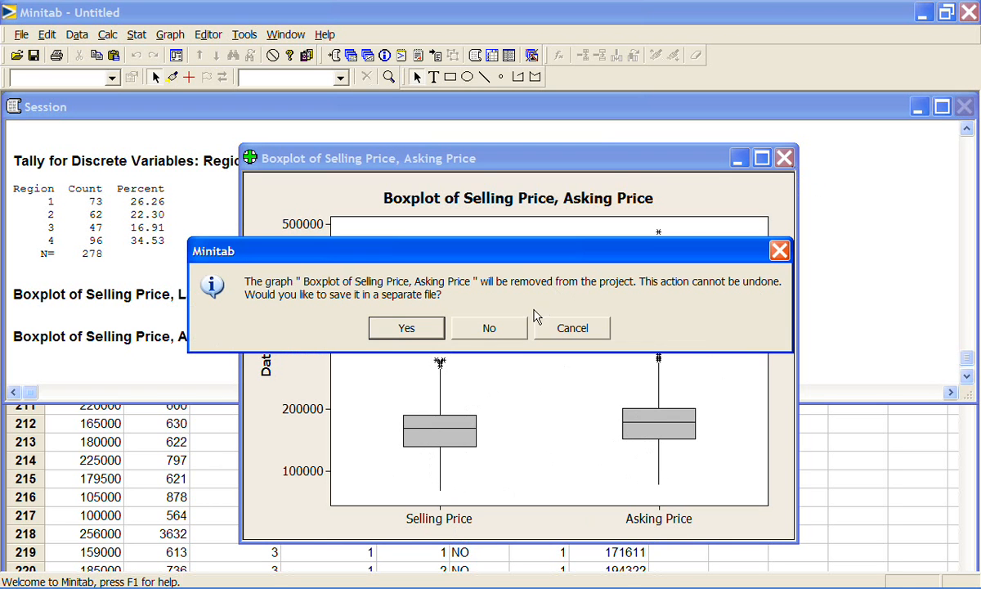
pyautogui.click(487, 327)
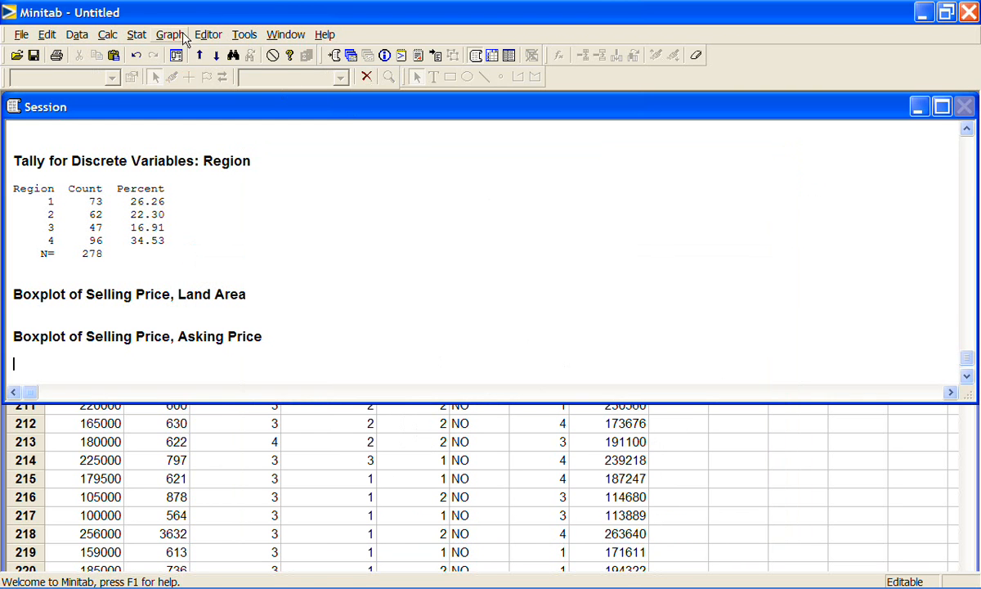
pyautogui.click(170, 35)
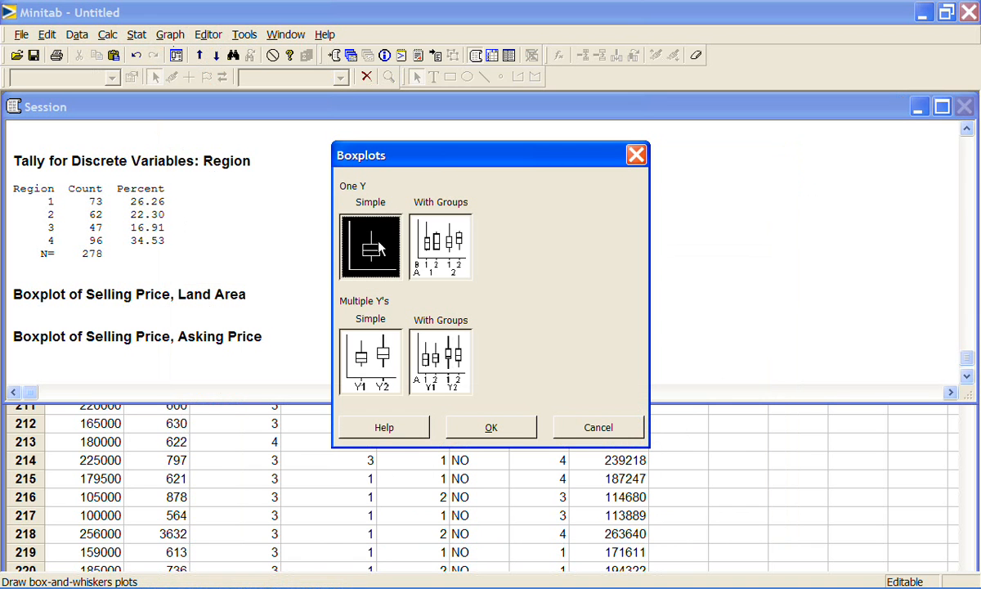
pyautogui.moveTo(442, 373)
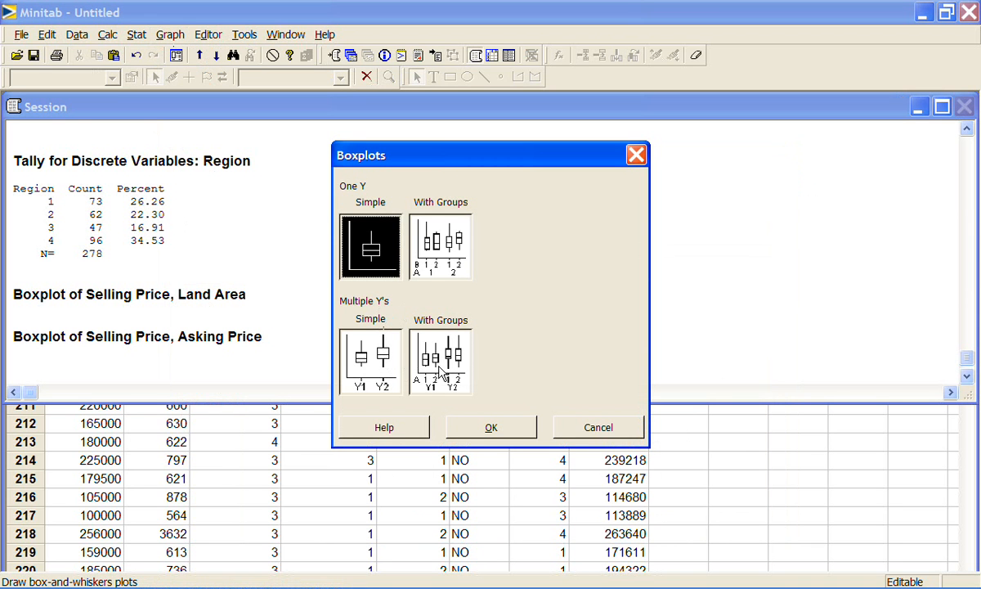
# - Draw a Multiple Y's With Groups boxplot of both prices by Pool, prices outermost
pyautogui.click(440, 362)
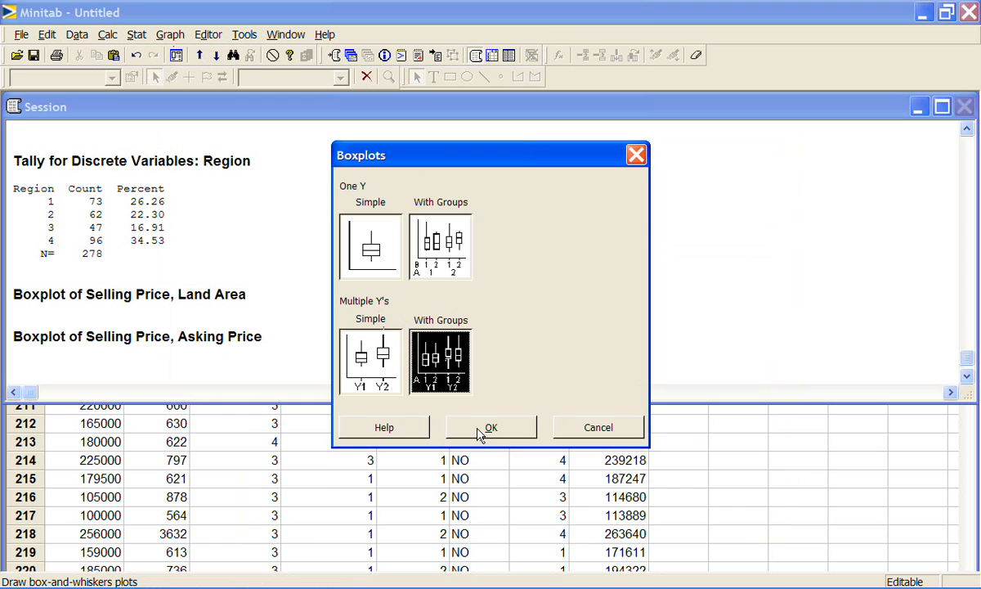
pyautogui.click(491, 427)
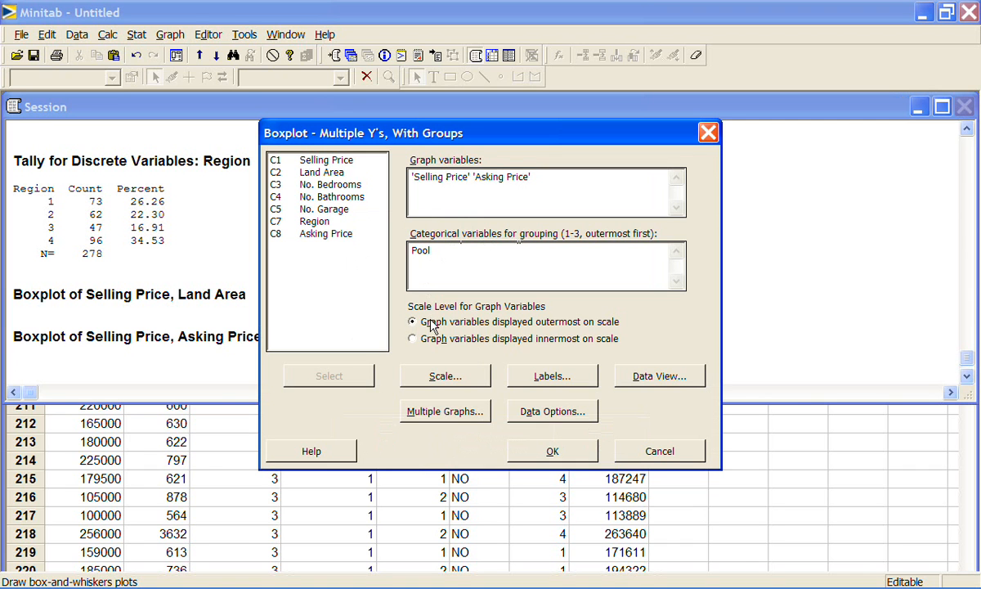
pyautogui.moveTo(493, 327)
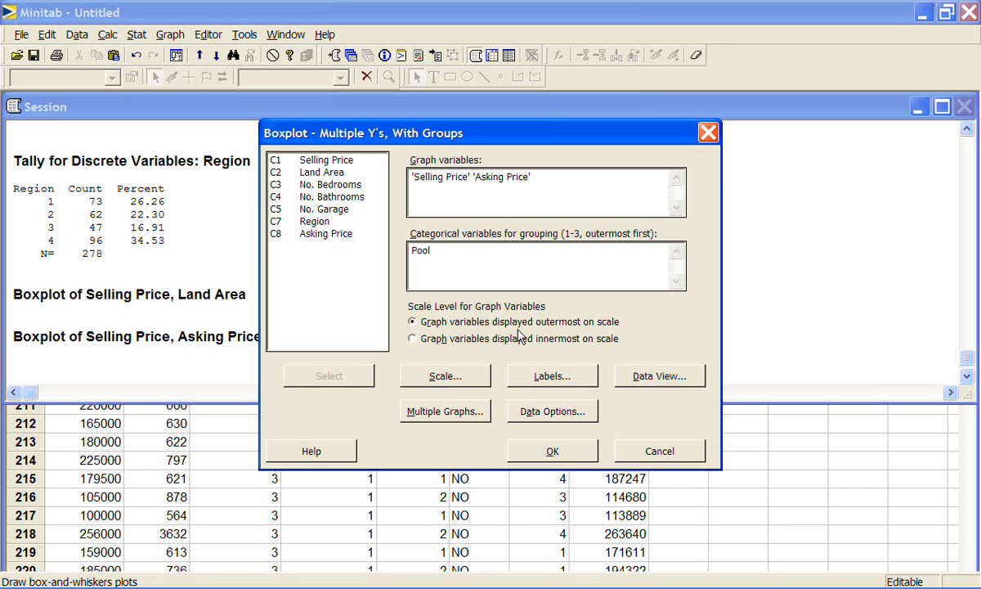
pyautogui.moveTo(569, 458)
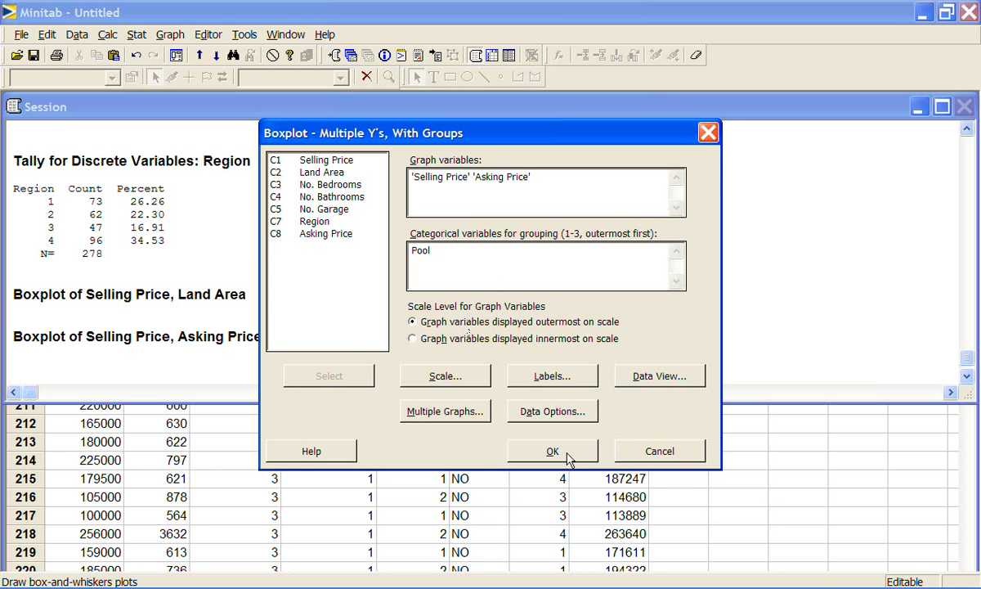
pyautogui.click(553, 451)
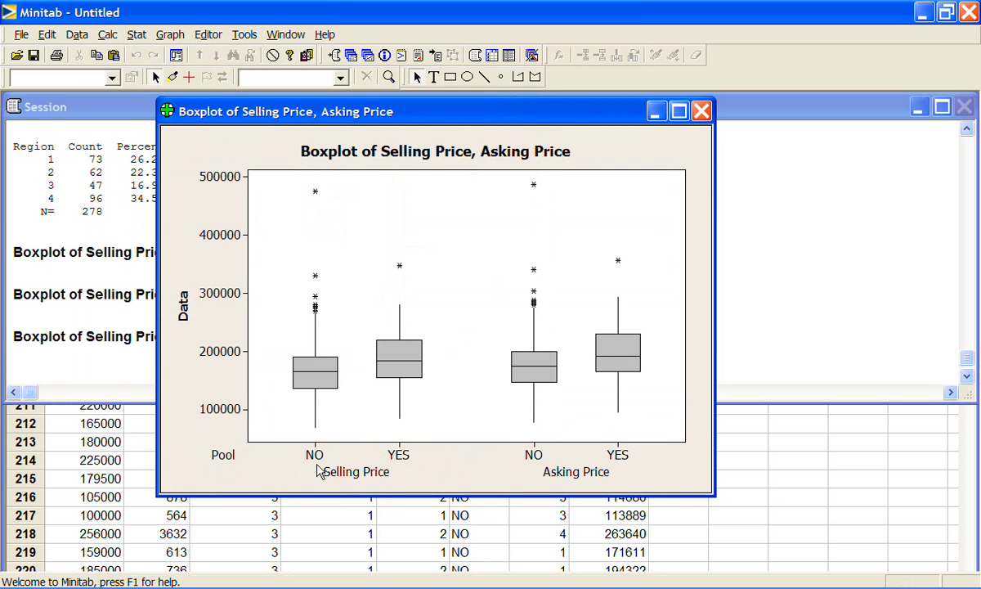
pyautogui.moveTo(396, 461)
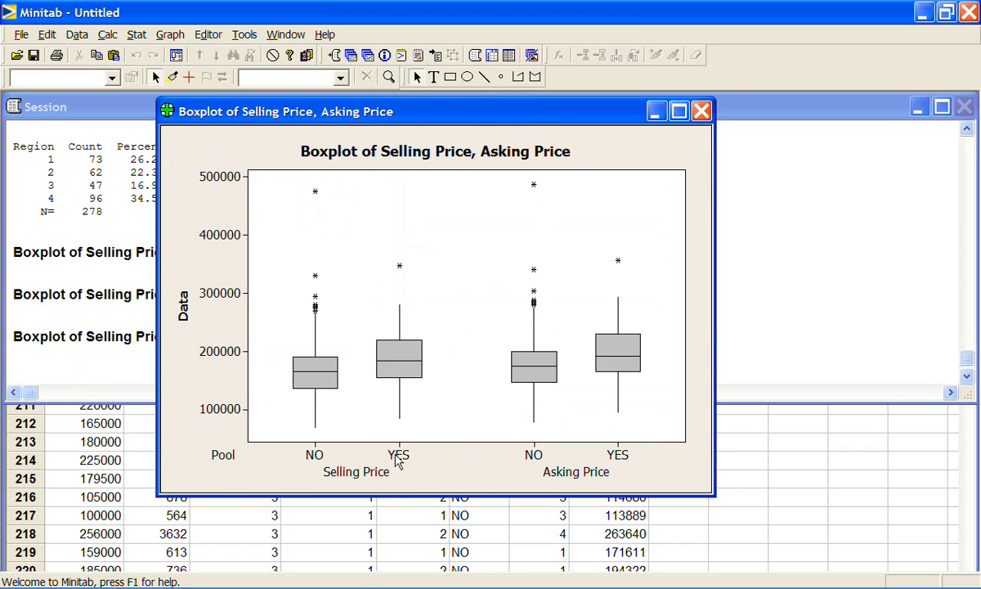
pyautogui.moveTo(517, 458)
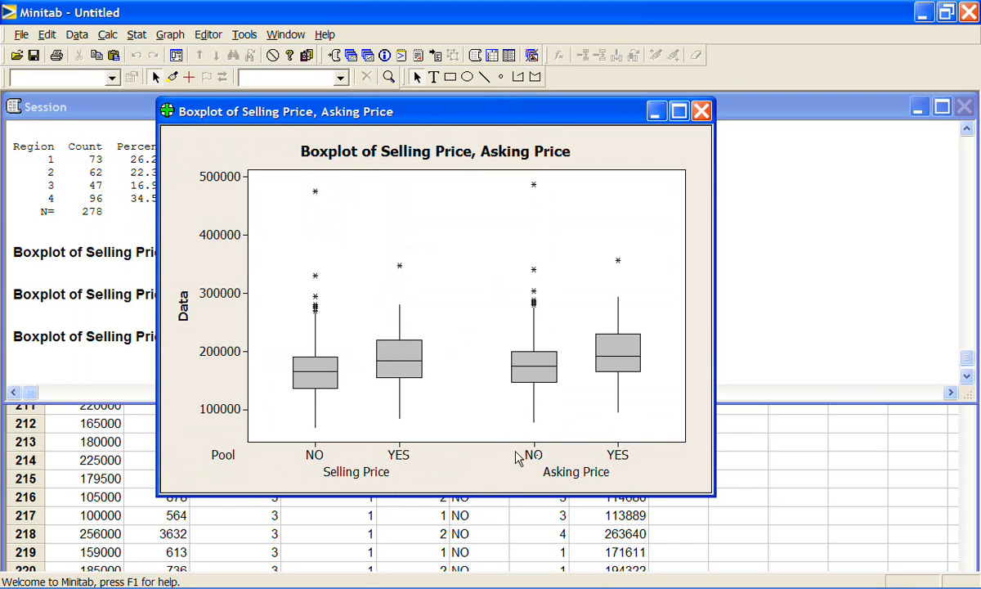
pyautogui.moveTo(565, 434)
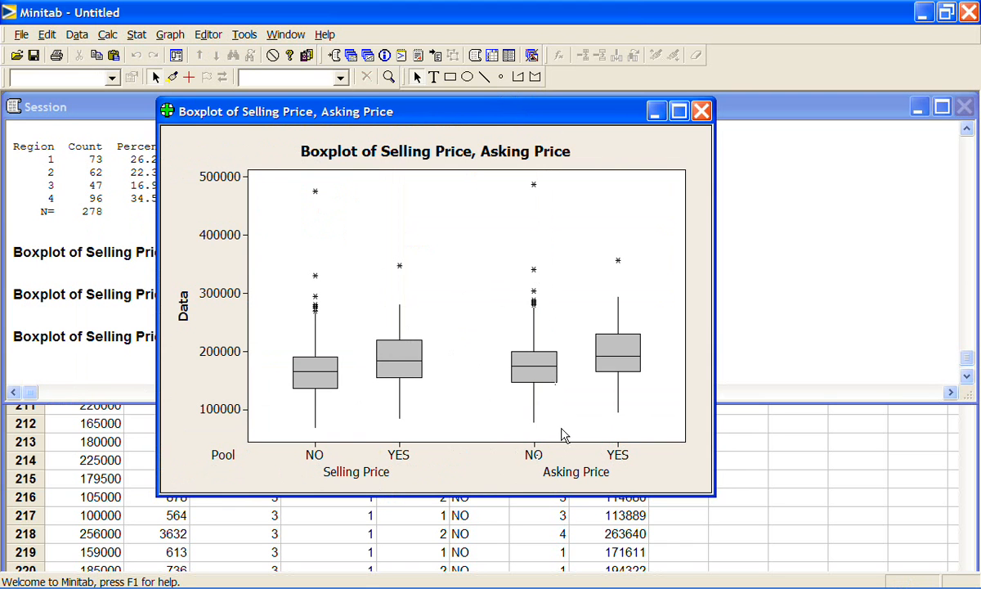
pyautogui.moveTo(559, 438)
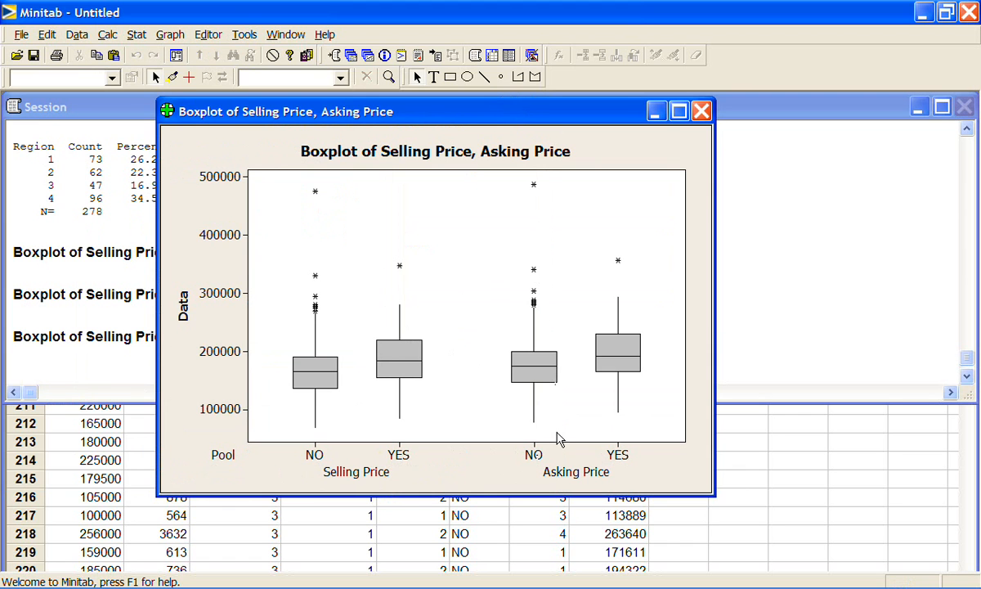
pyautogui.moveTo(385, 477)
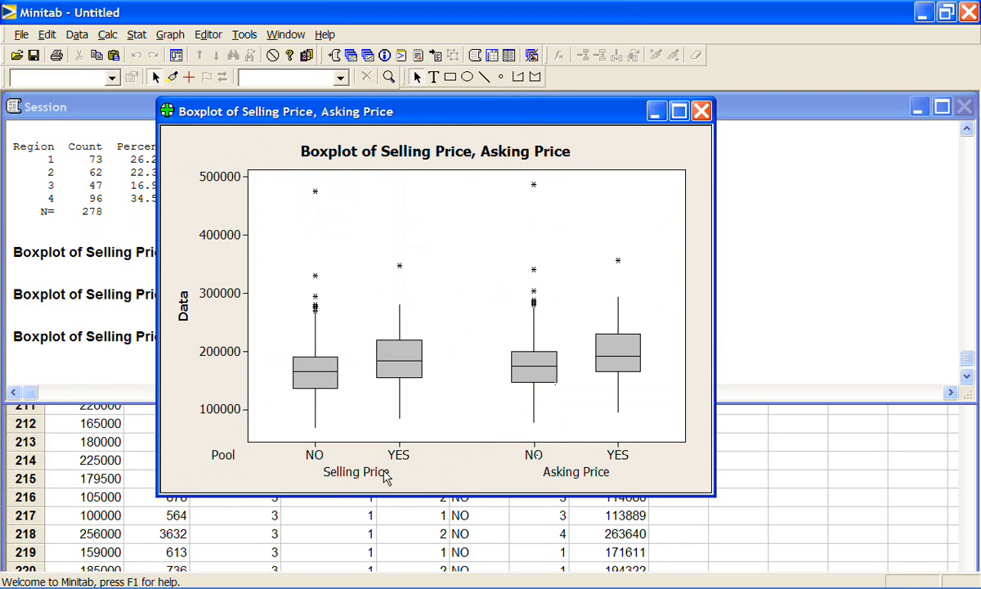
pyautogui.moveTo(422, 396)
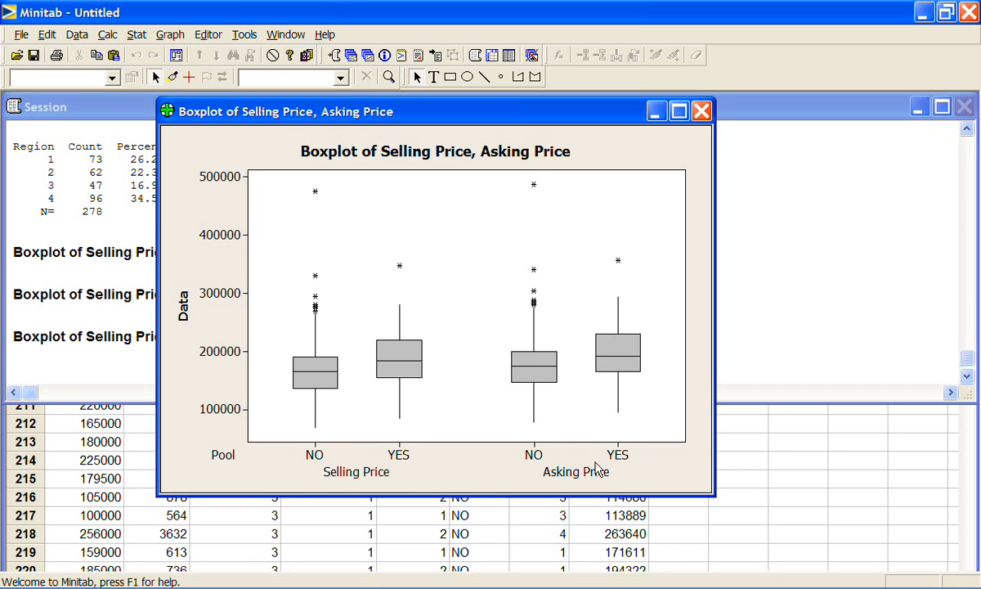
pyautogui.moveTo(636, 383)
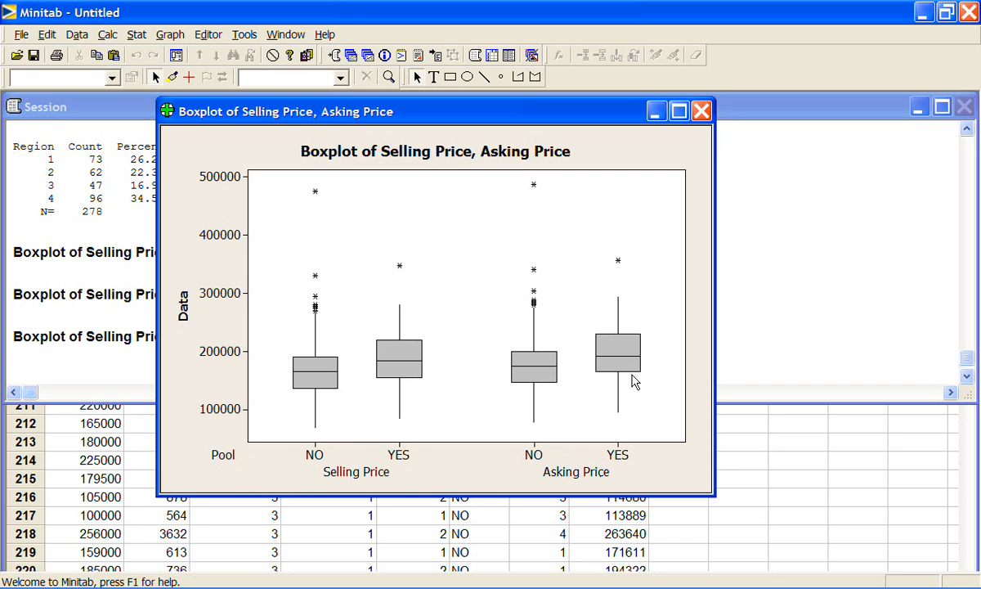
pyautogui.moveTo(628, 478)
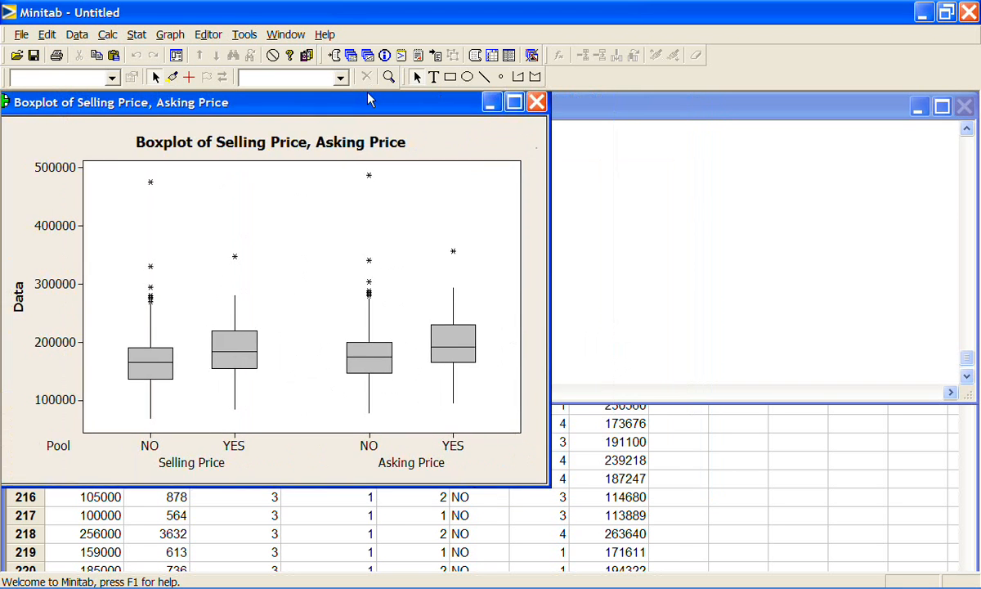
# - Redraw the Pool-grouped price boxplot with graph variables innermost on the scale
pyautogui.click(170, 34)
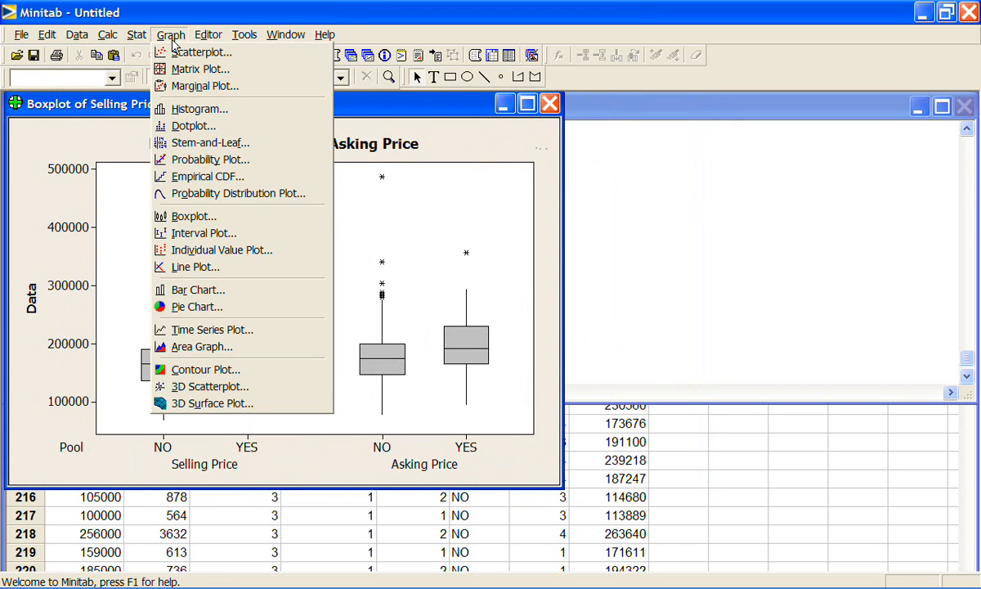
pyautogui.click(193, 216)
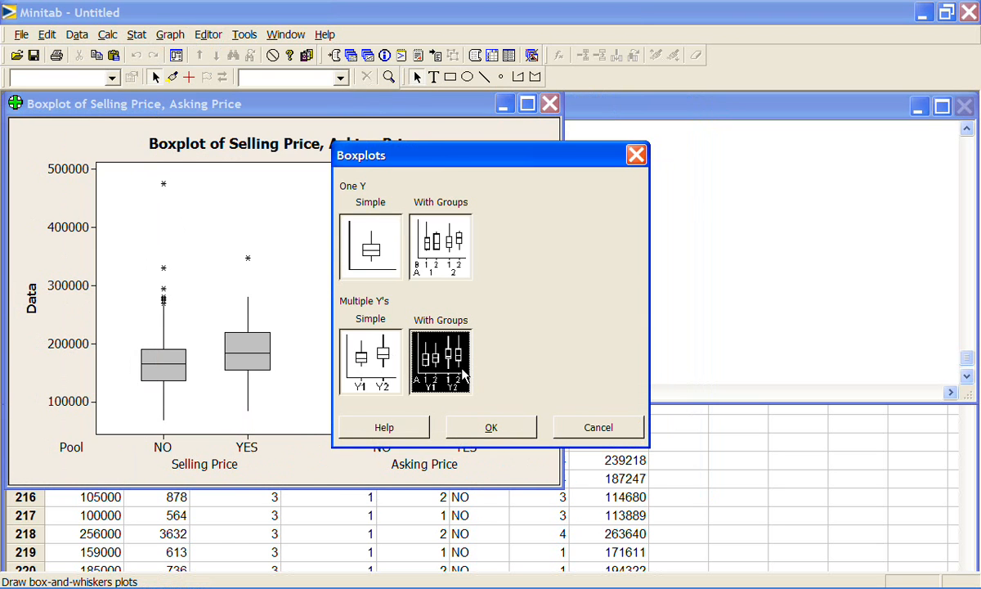
pyautogui.click(491, 427)
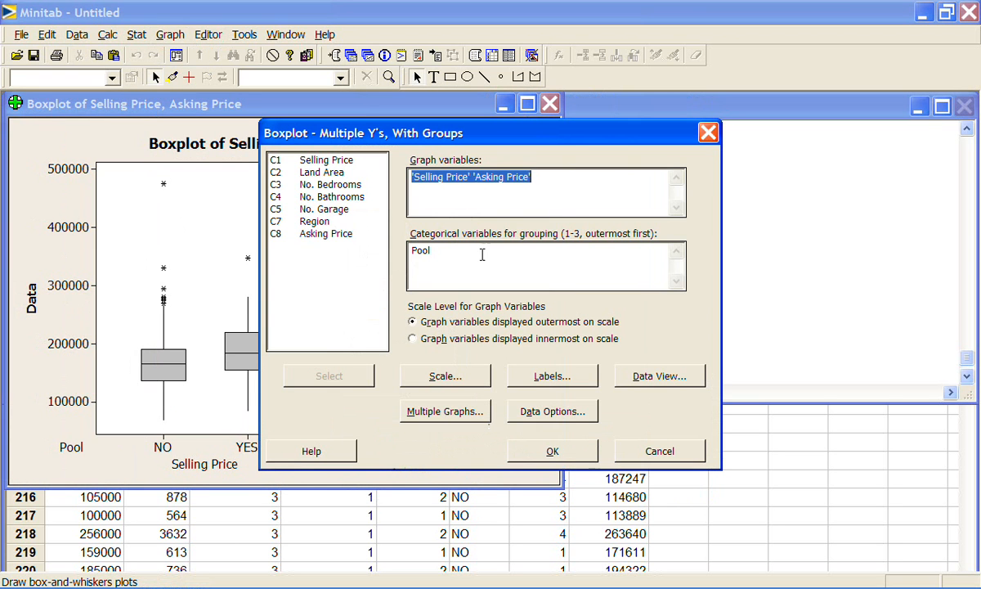
pyautogui.click(413, 336)
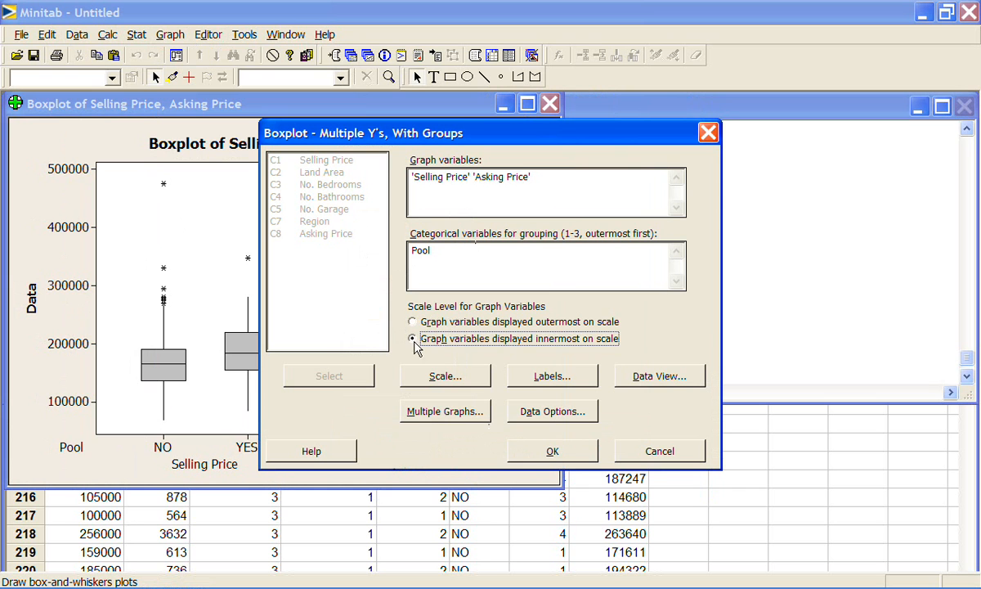
pyautogui.moveTo(538, 351)
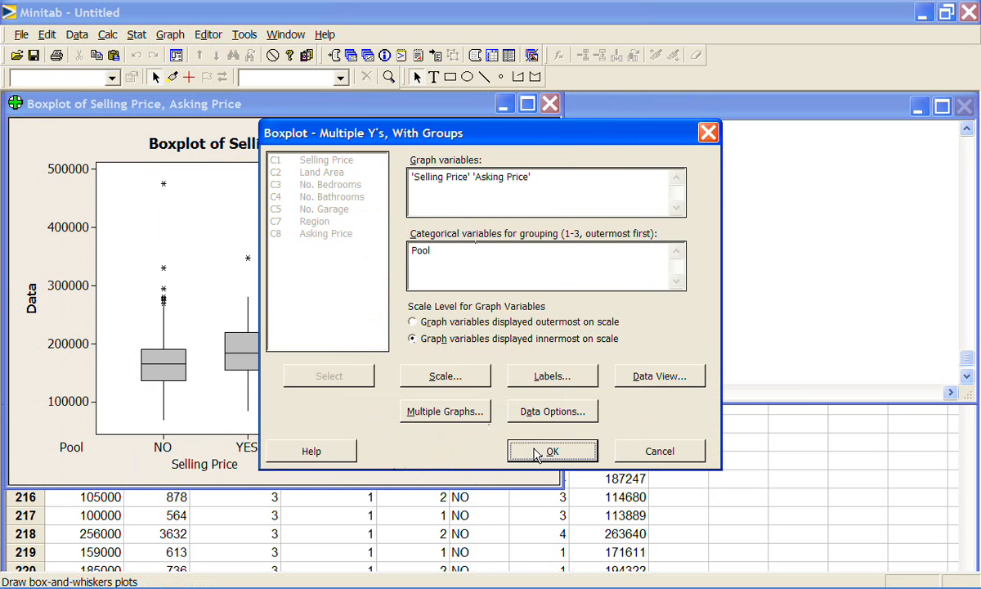
pyautogui.click(553, 452)
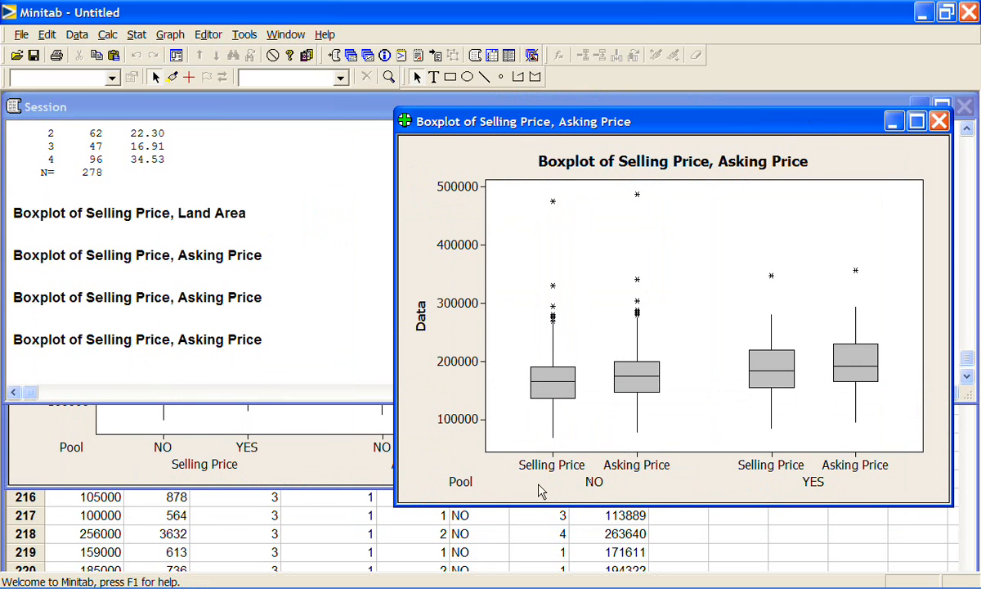
pyautogui.moveTo(644, 473)
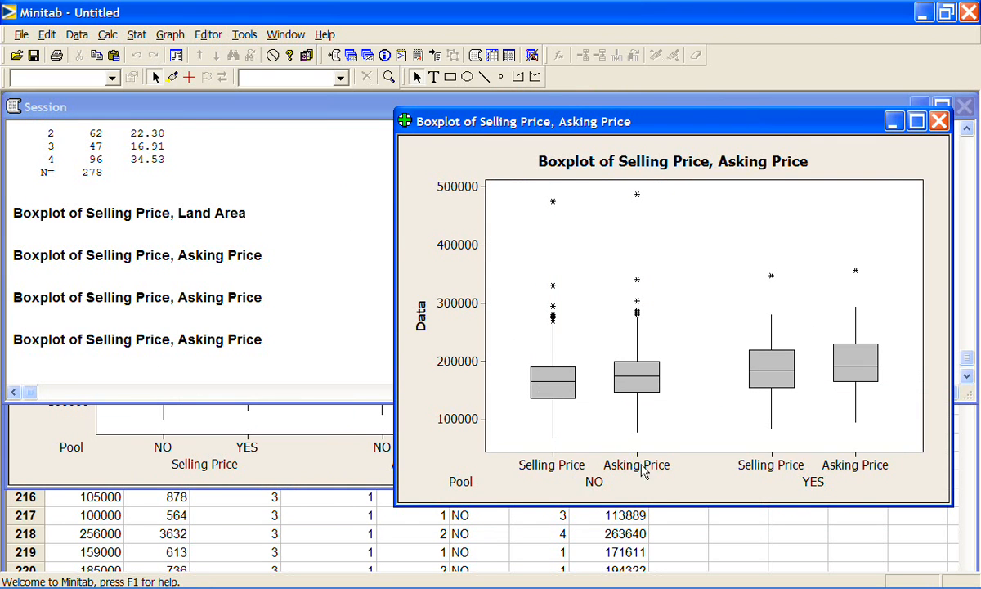
pyautogui.moveTo(826, 468)
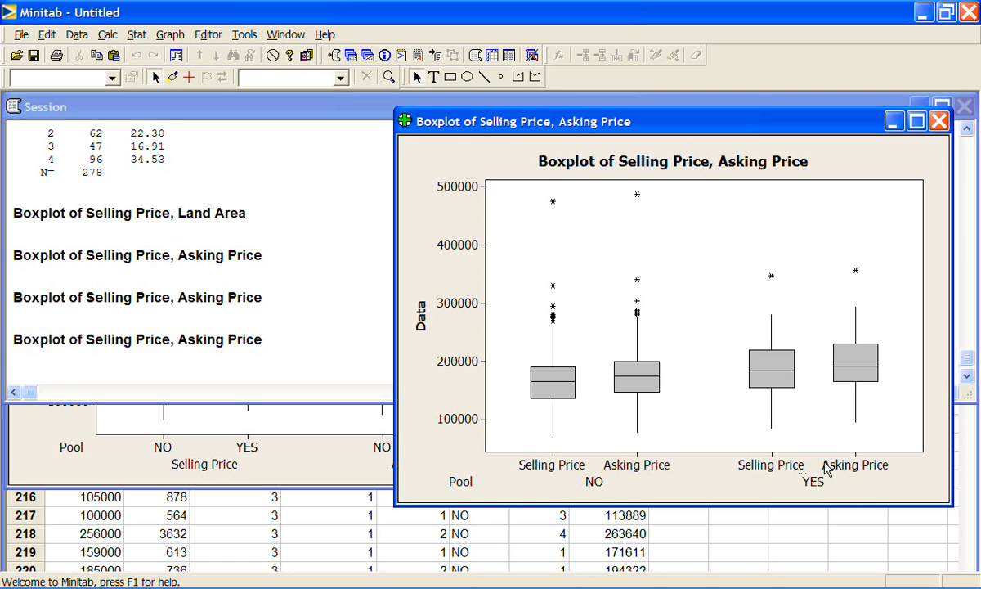
pyautogui.moveTo(824, 425)
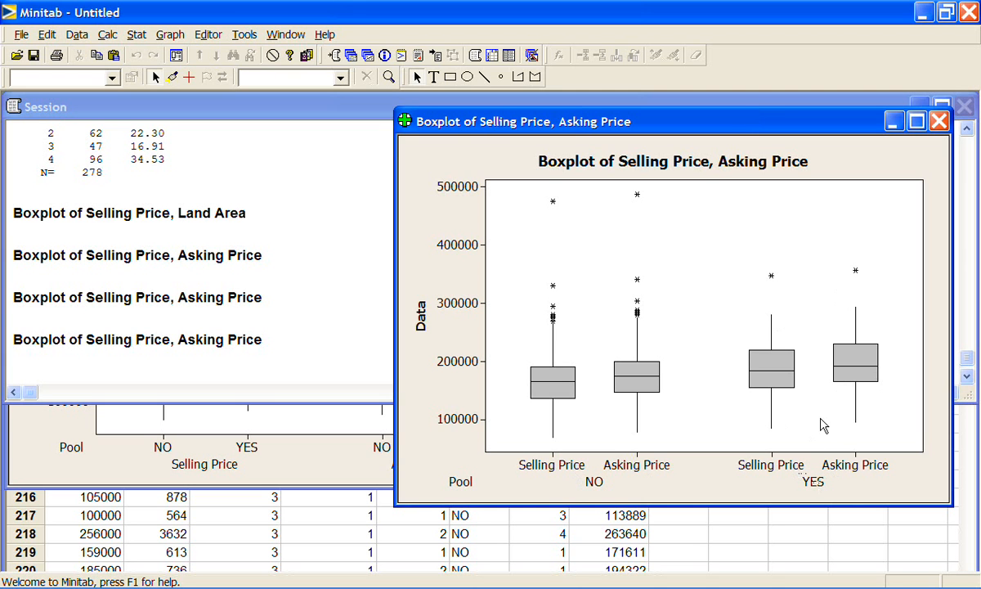
pyautogui.moveTo(736, 380)
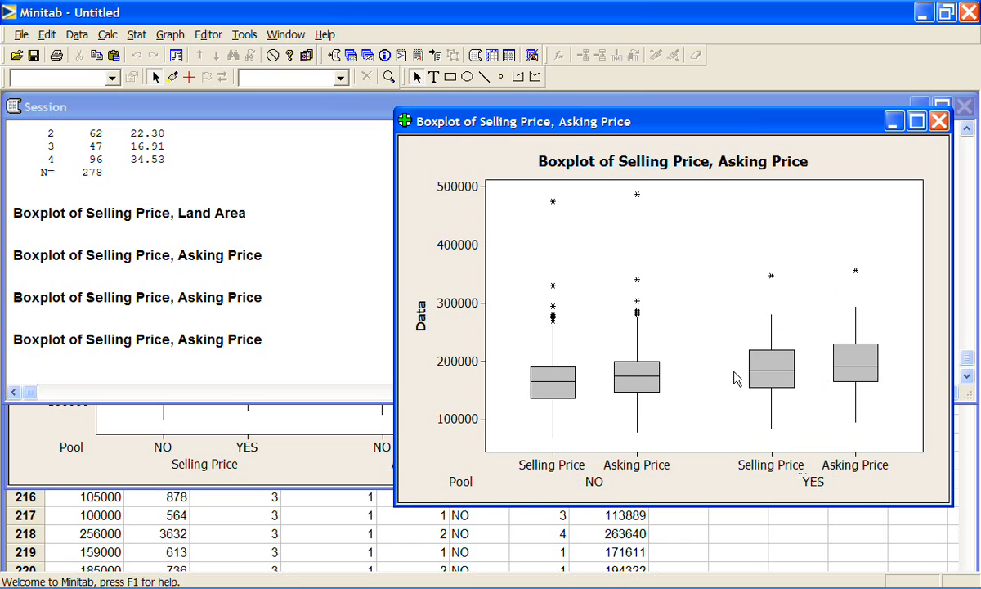
pyautogui.moveTo(770, 368)
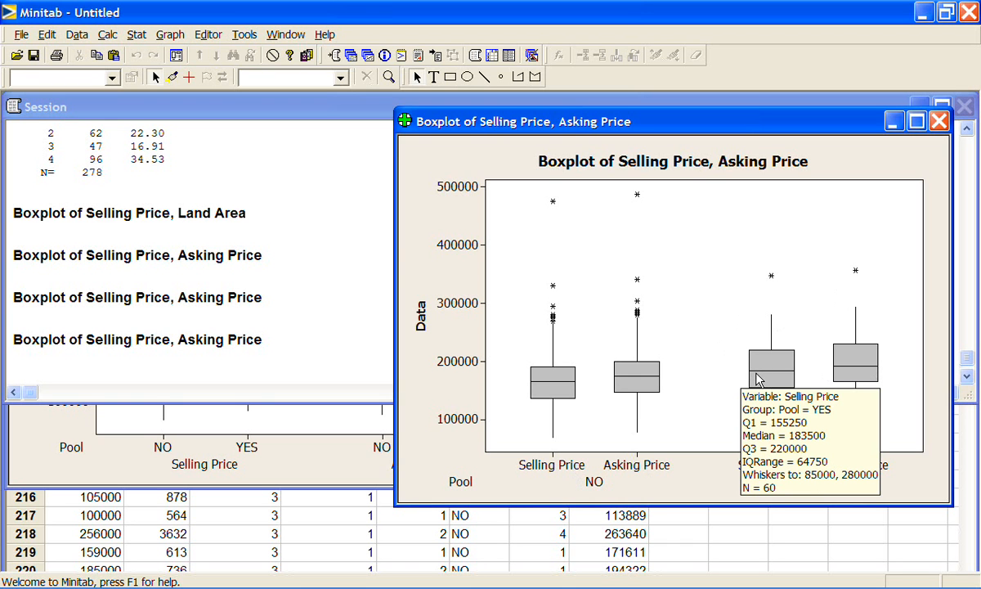